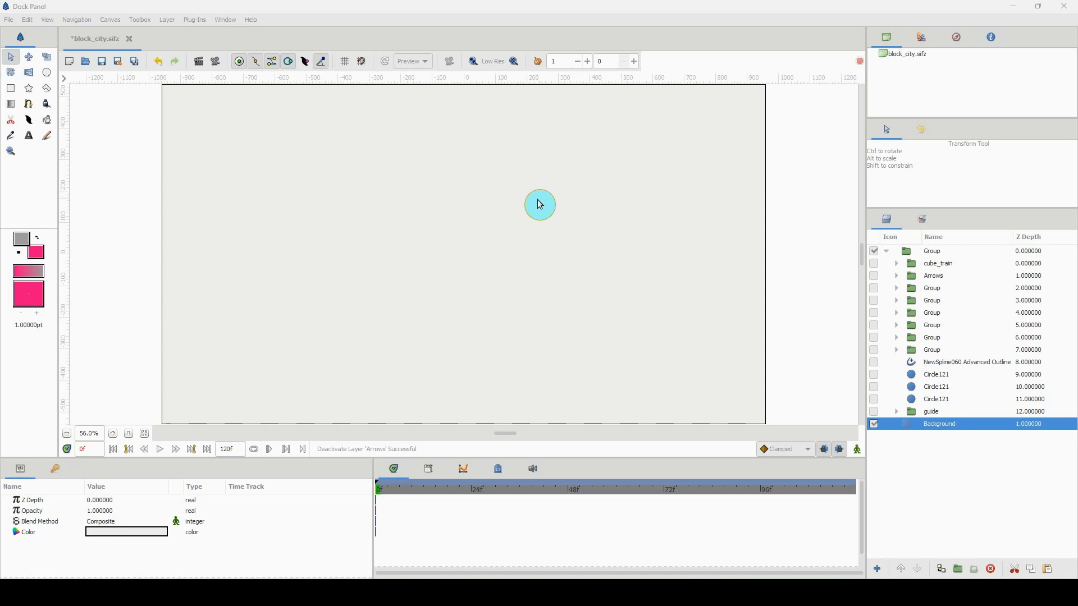
Enable the 'guide' layer so the perspective lines from the vanishing point appear
click(874, 413)
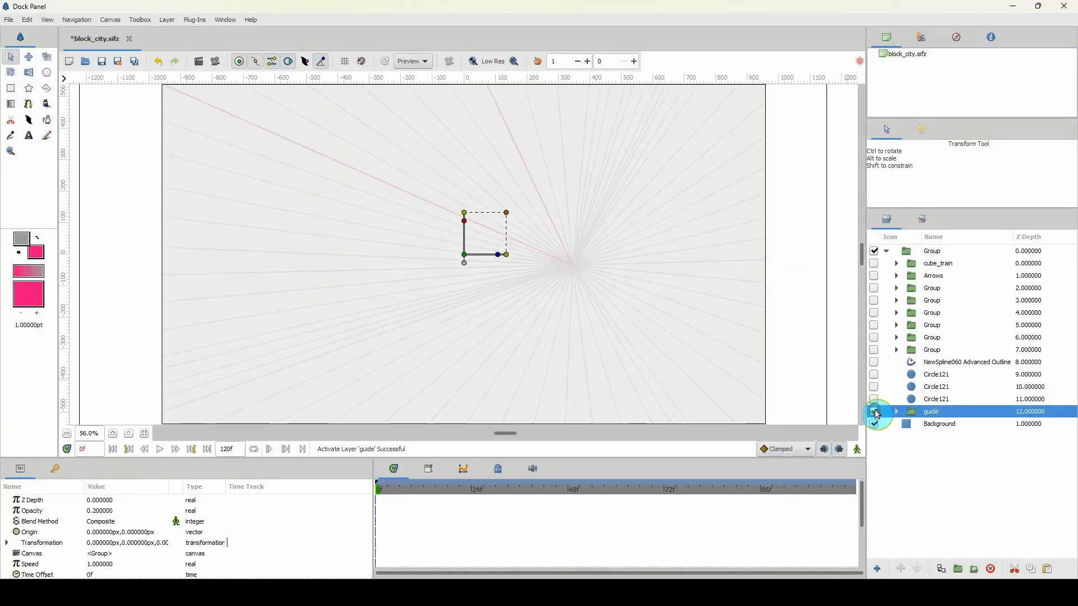
click(873, 423)
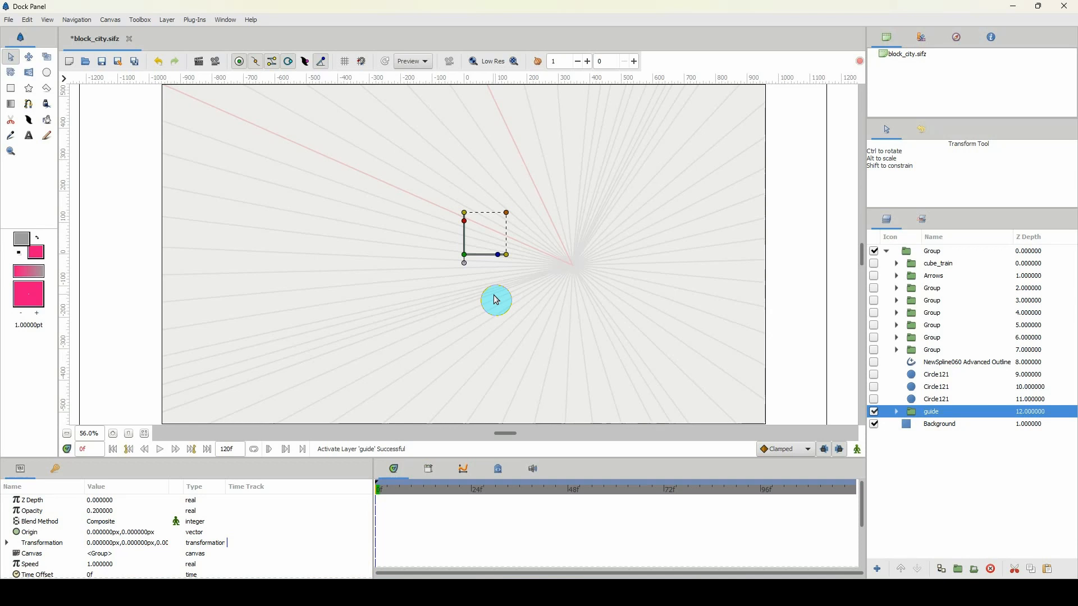
mouse_move(388, 178)
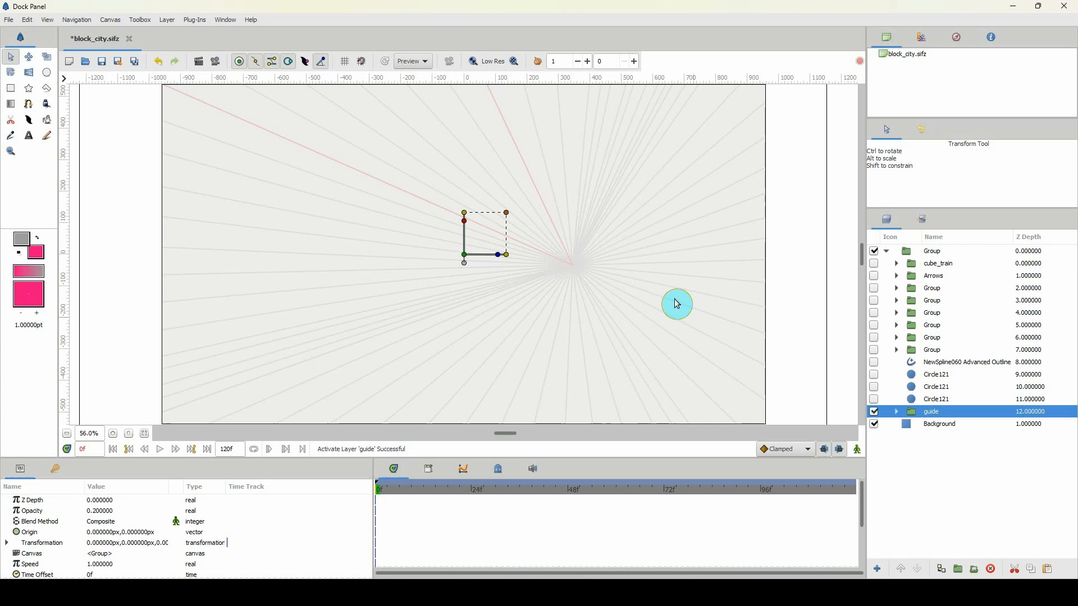
mouse_move(929, 410)
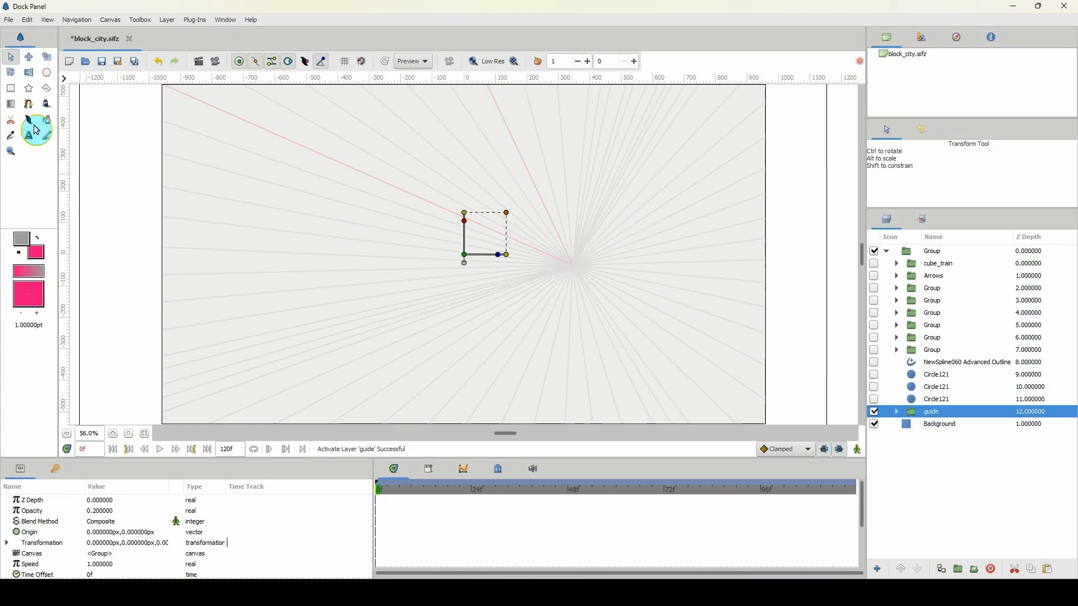
Draw a two-point spline outline along one perspective guide line
click(28, 104)
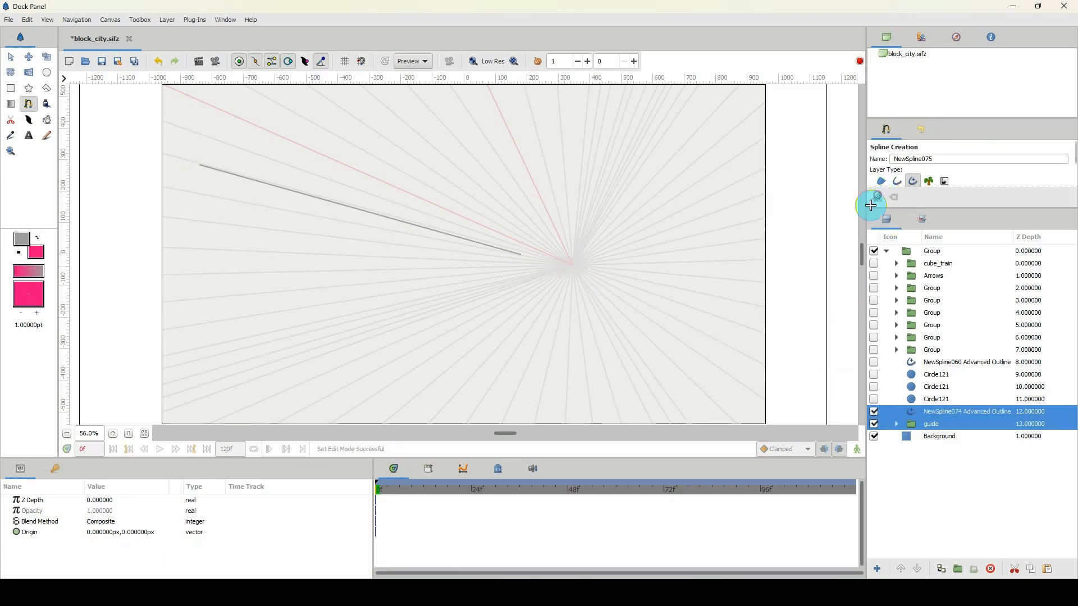
mouse_move(539, 247)
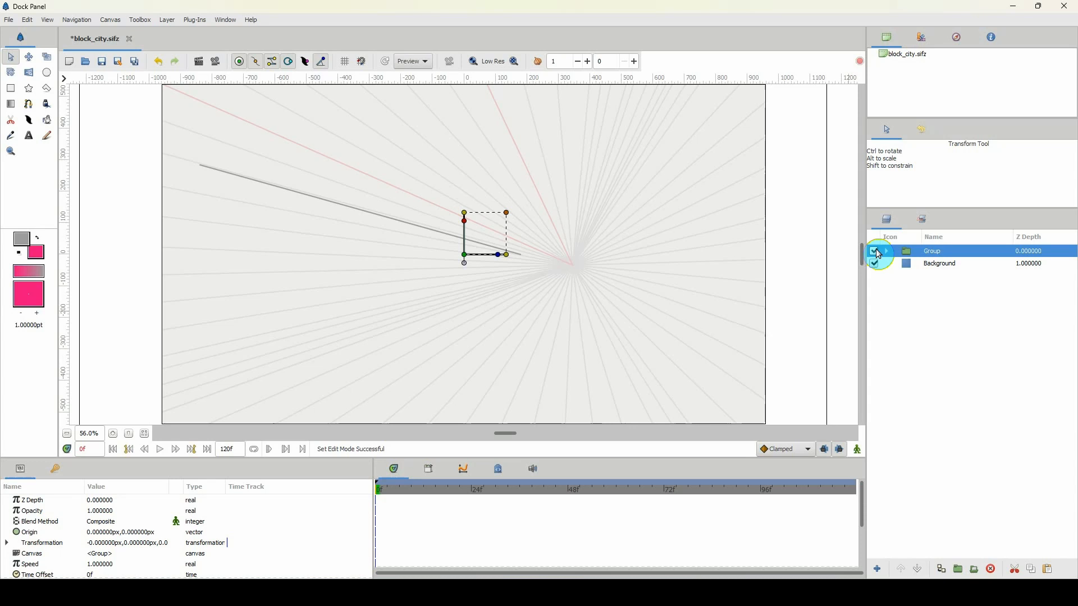
Hide the city Group layer and add a conical gradient layer
click(873, 250)
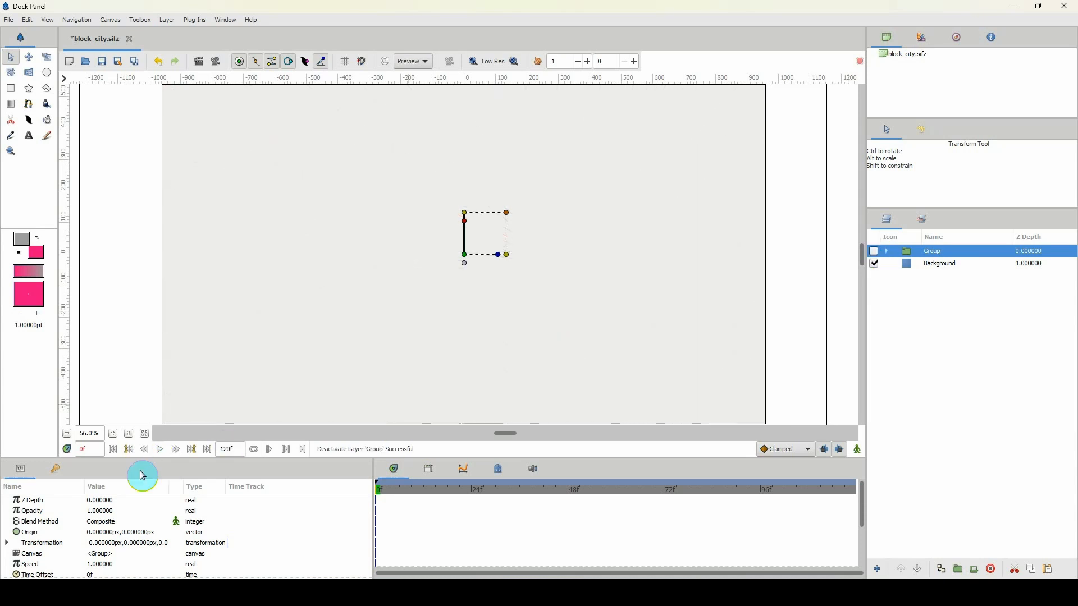
click(11, 103)
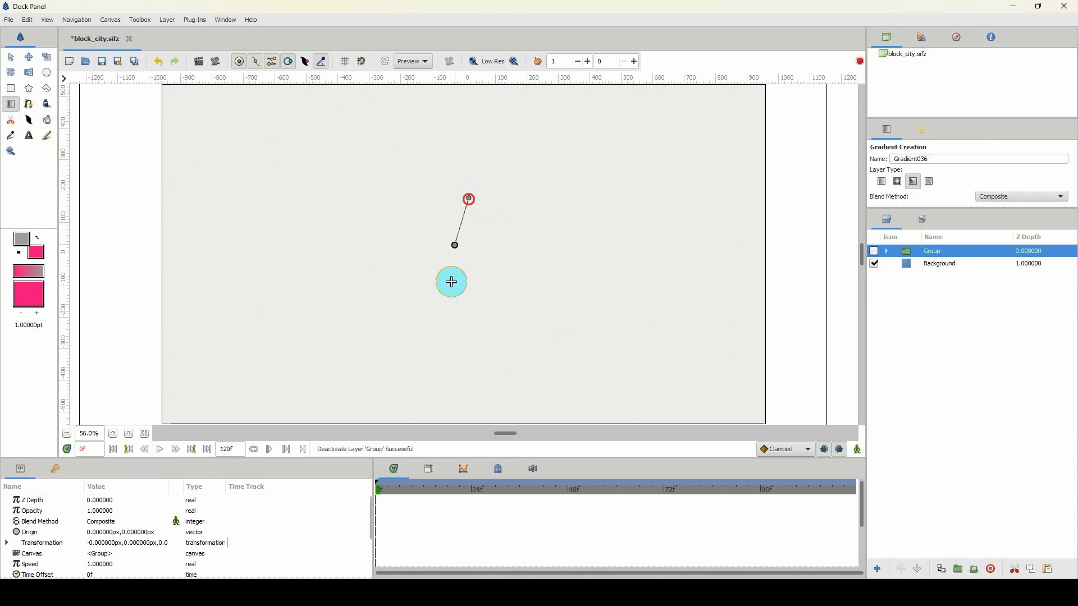
click(913, 181)
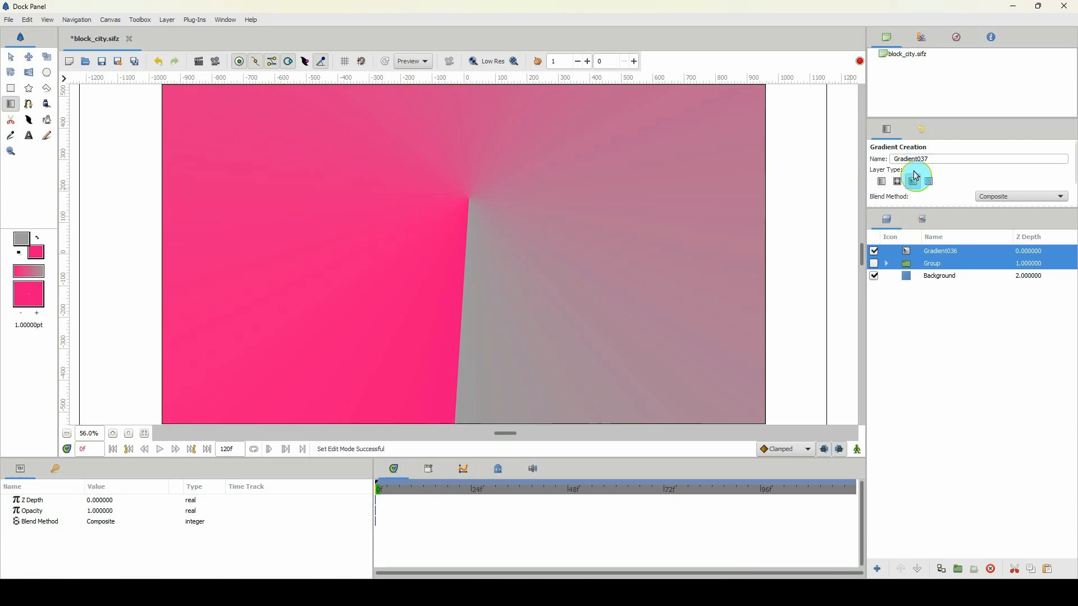
mouse_move(912, 180)
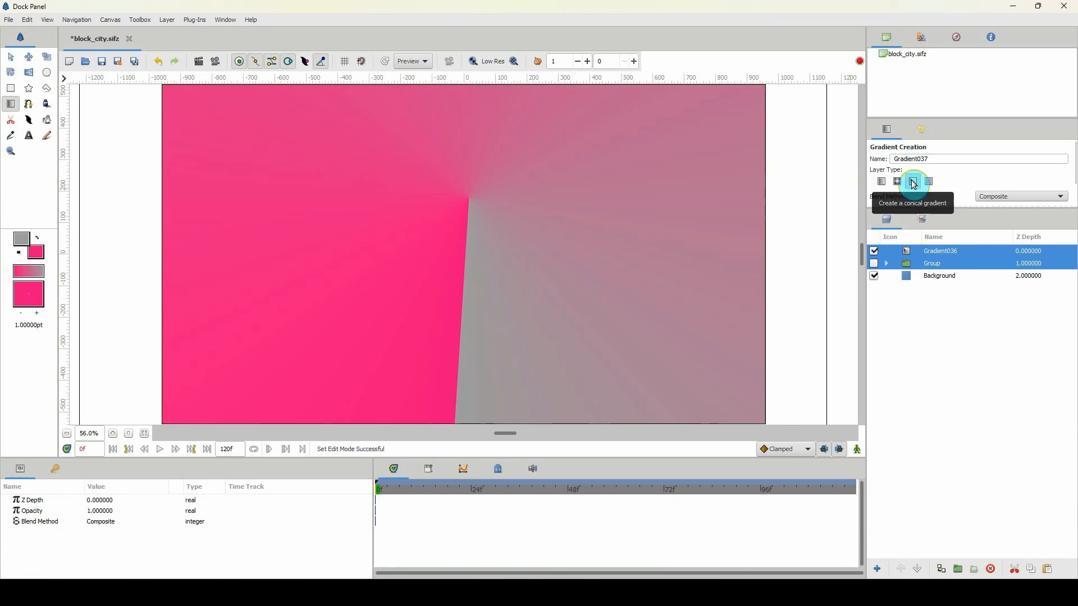
mouse_move(877, 247)
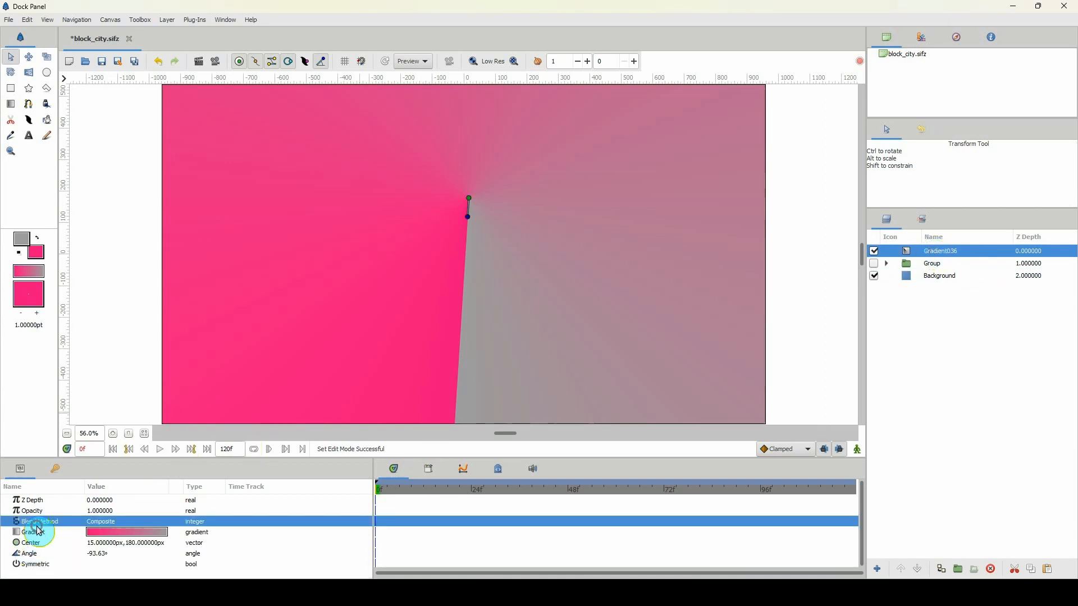
Convert the gradient to symmetric stripes with count 20 and opacity 0.2
right_click(33, 531)
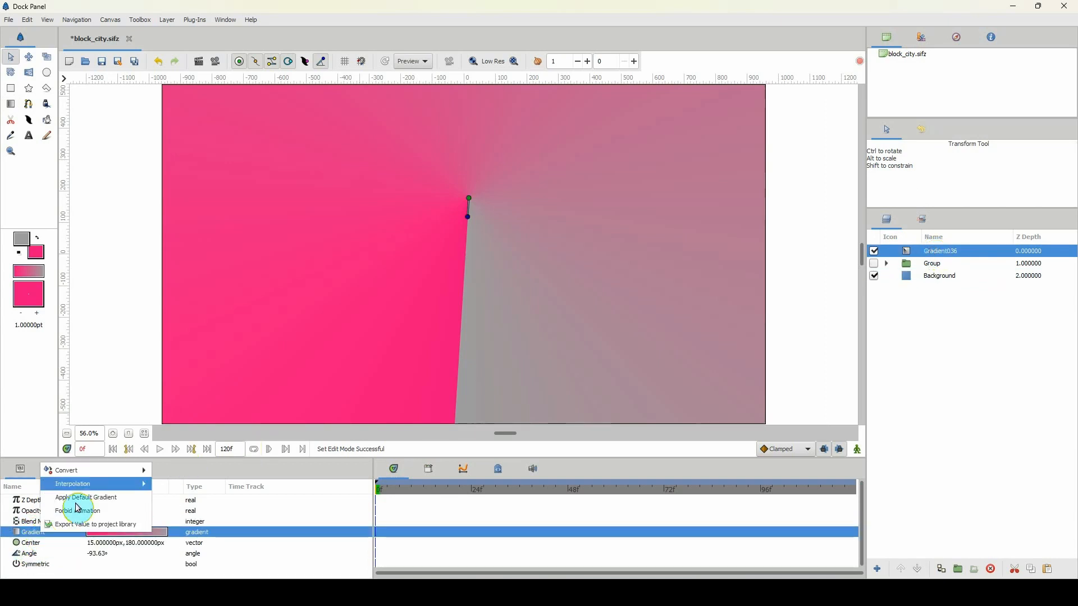
click(67, 470)
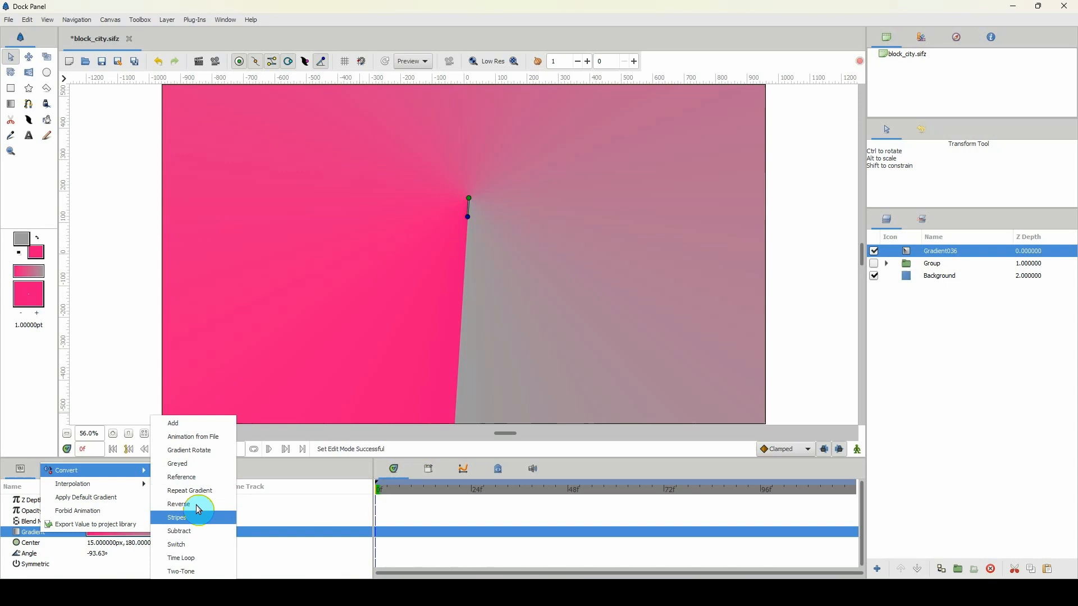
click(177, 517)
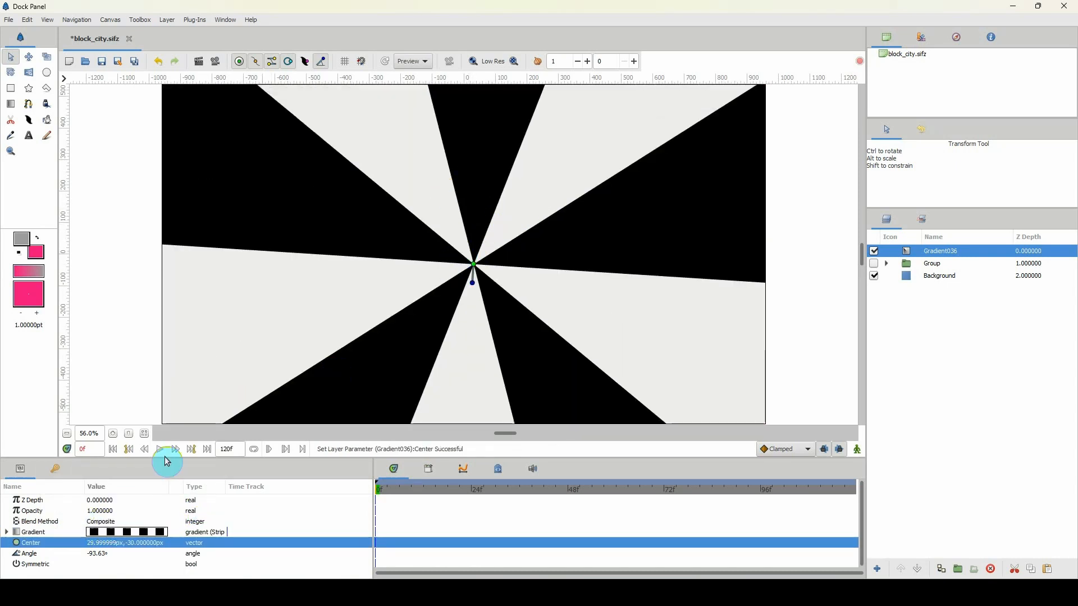
click(7, 534)
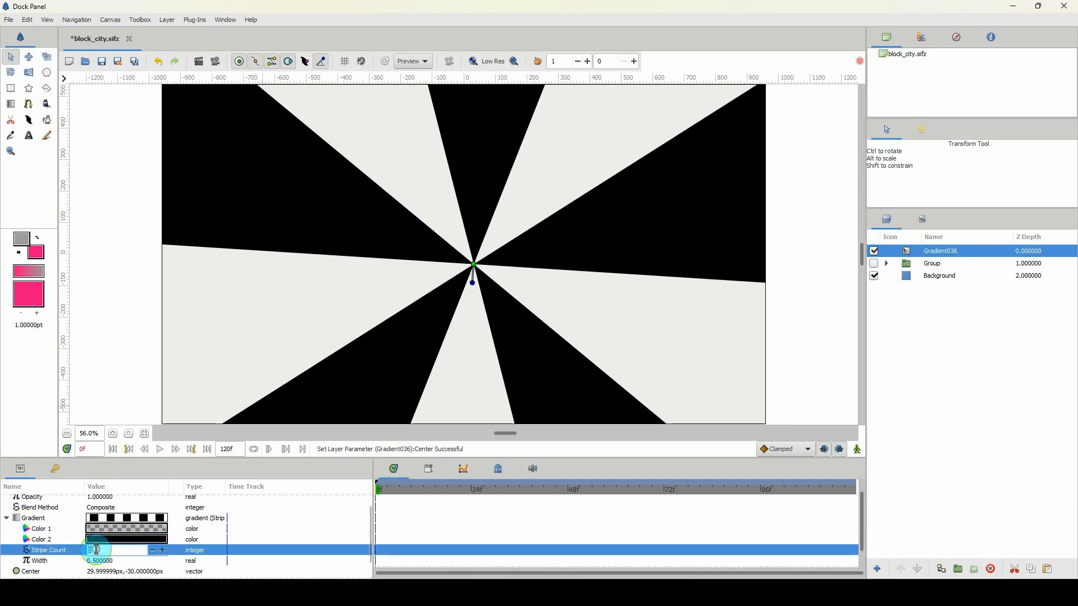
mouse_move(96, 550)
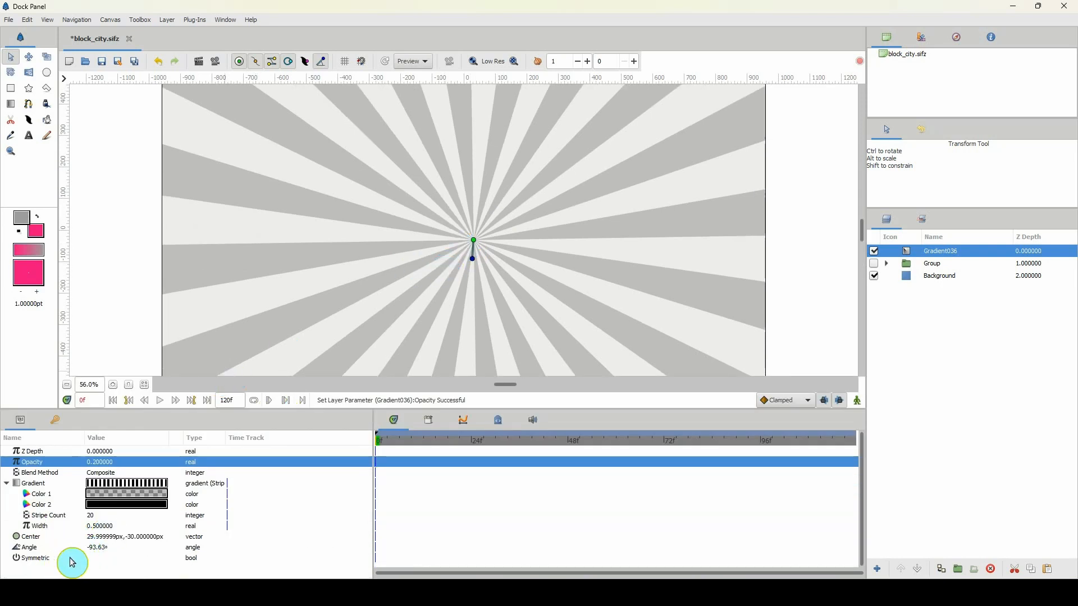
click(17, 557)
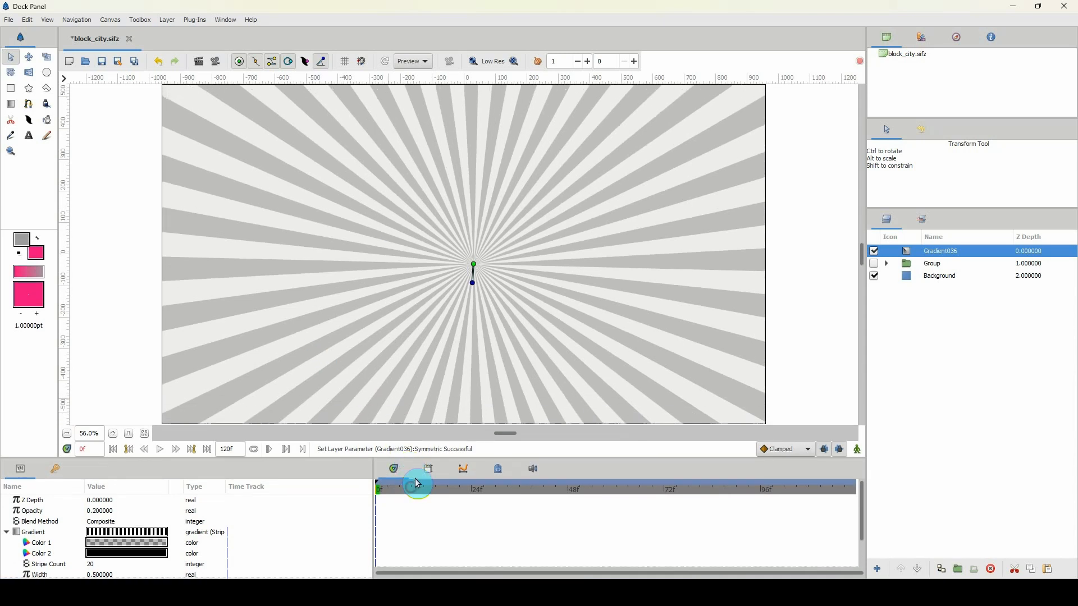
Draw a pink rectangle front face and a duplicate side face tapering to the vanishing point
click(10, 88)
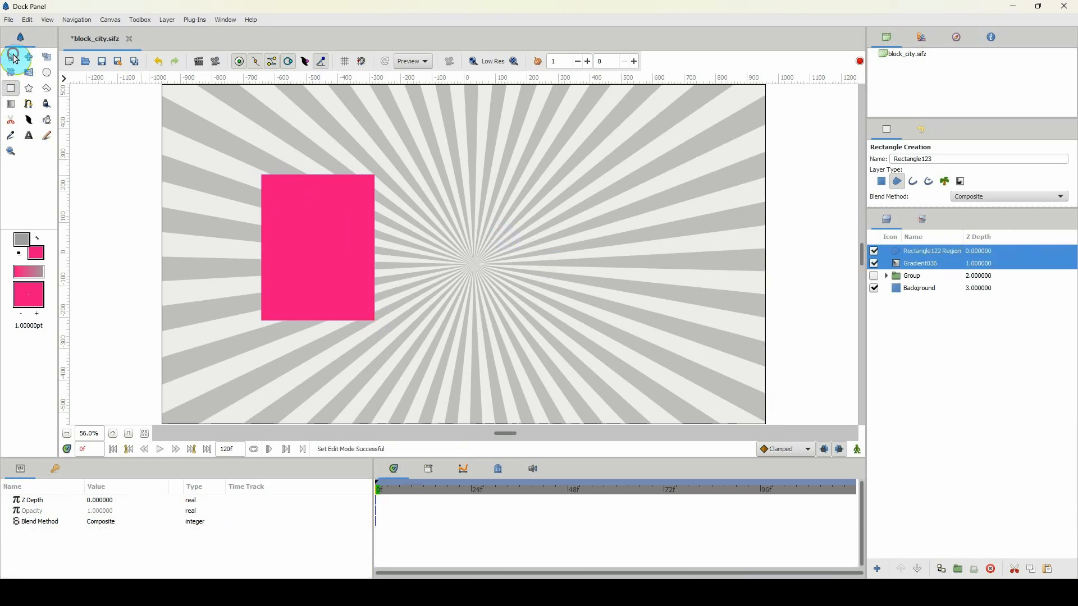
click(11, 56)
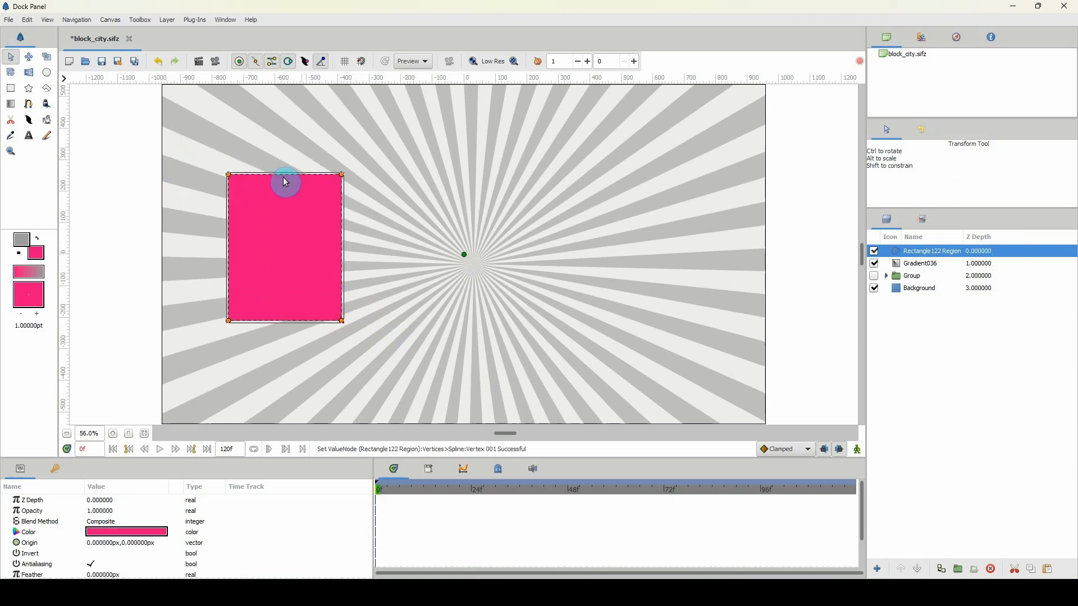
mouse_move(357, 329)
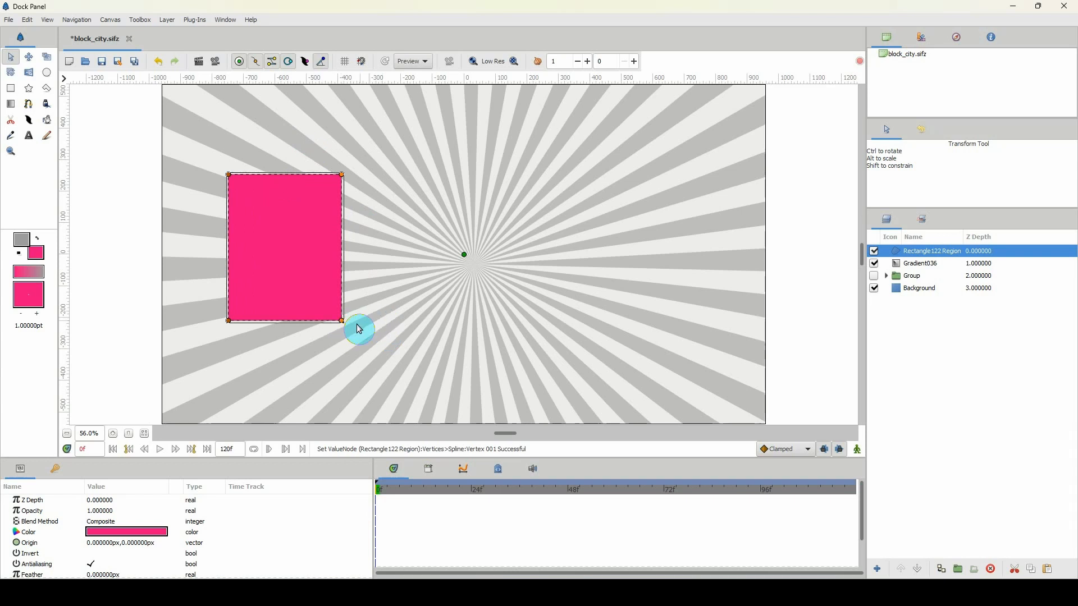
mouse_move(365, 324)
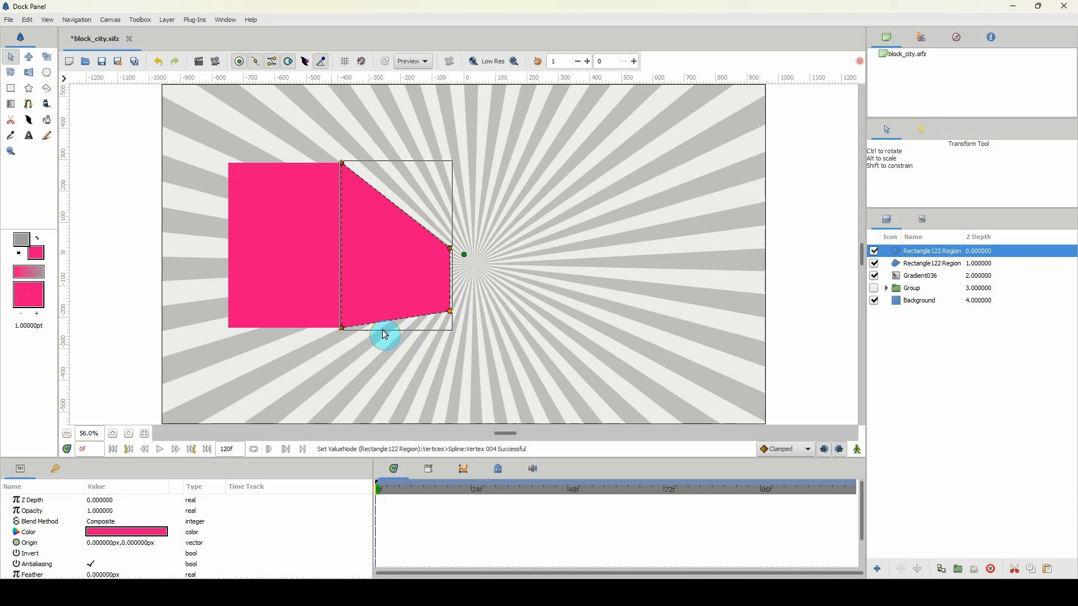
mouse_move(336, 342)
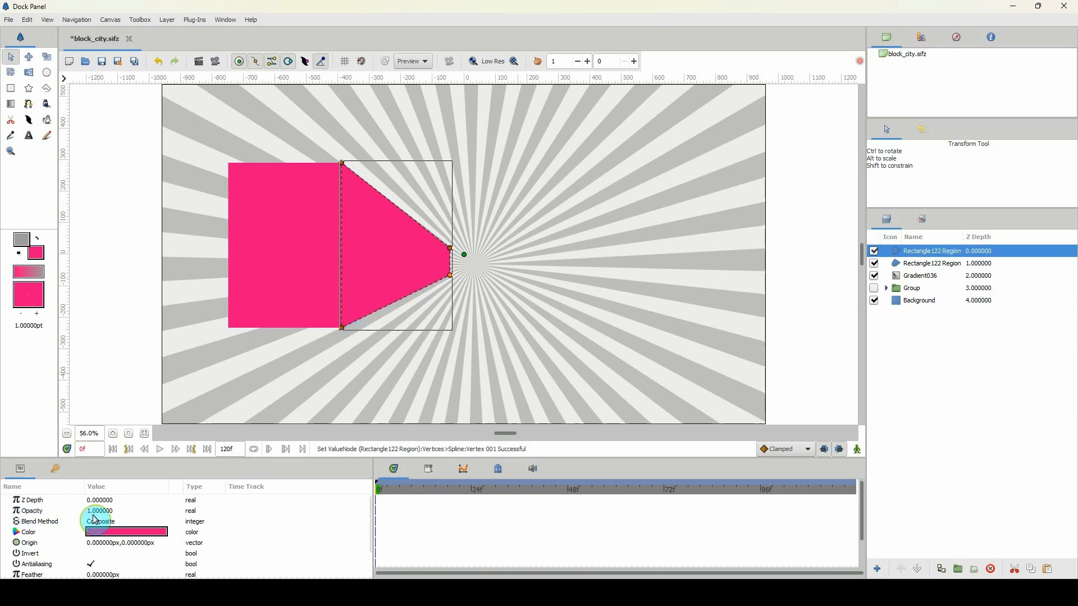
Adjust the block face colour, then select Rectangle122 Region through Gradient036
double_click(125, 532)
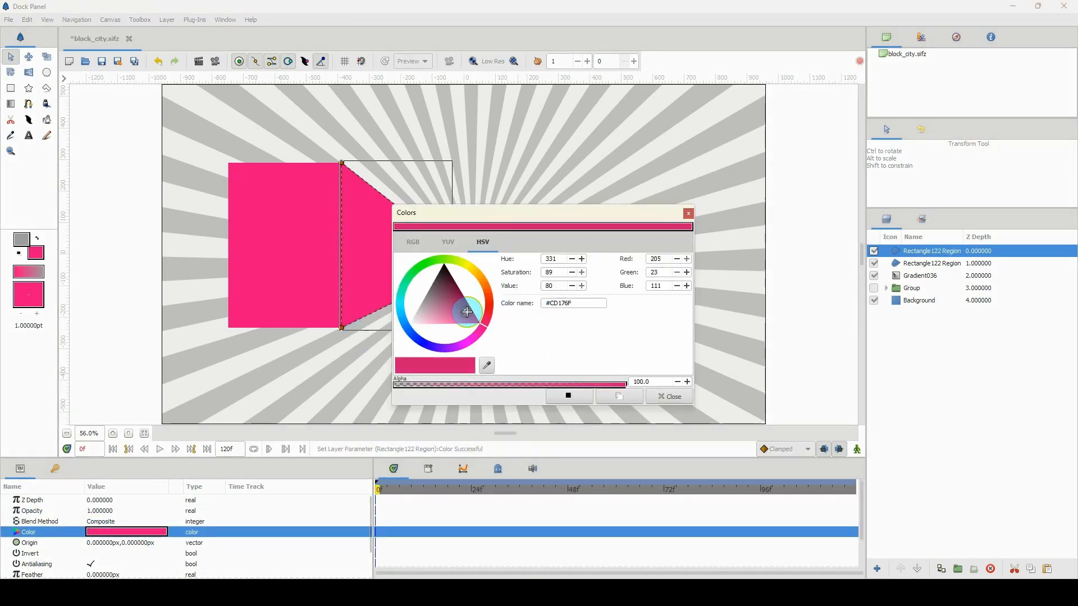
click(668, 396)
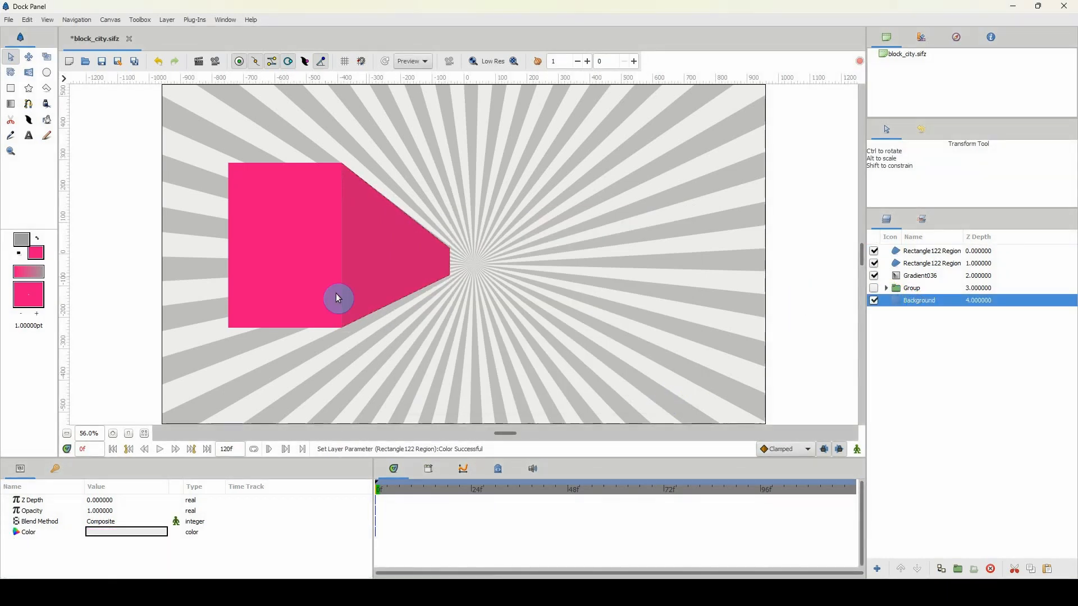
mouse_move(398, 324)
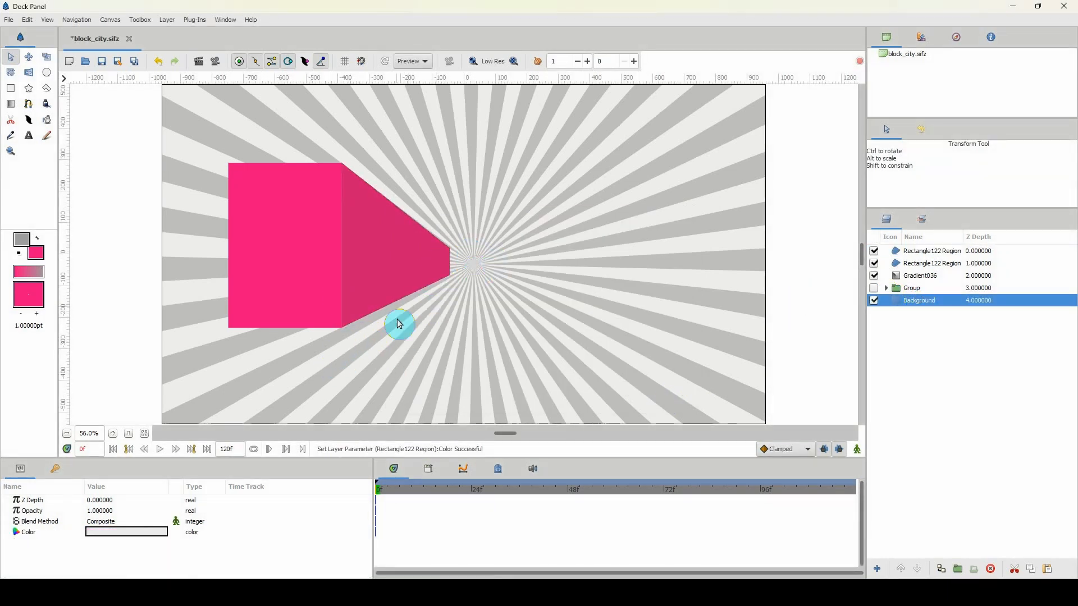
click(931, 251)
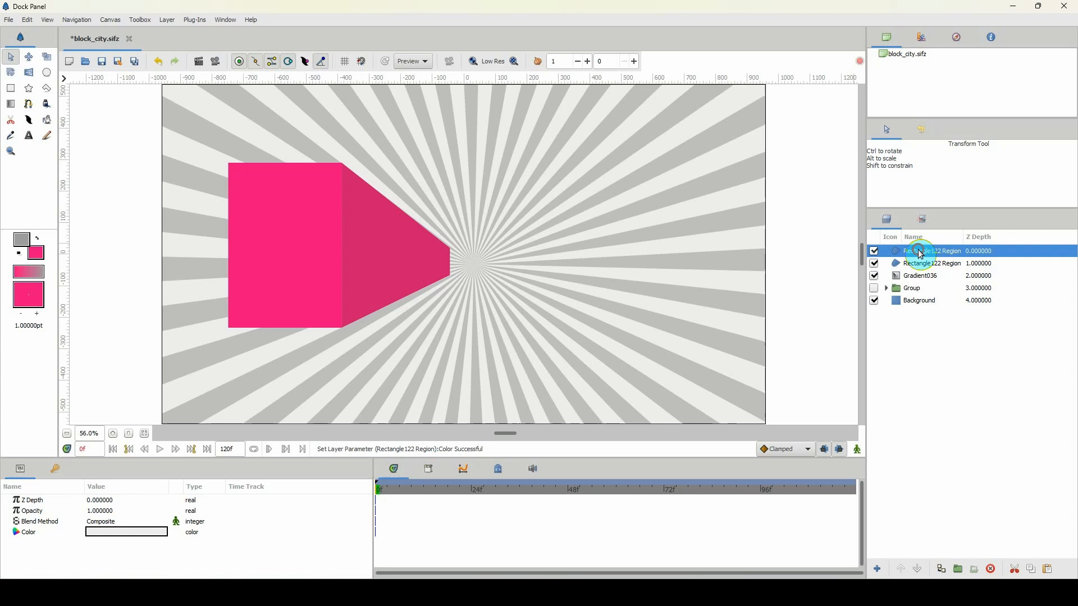
click(919, 276)
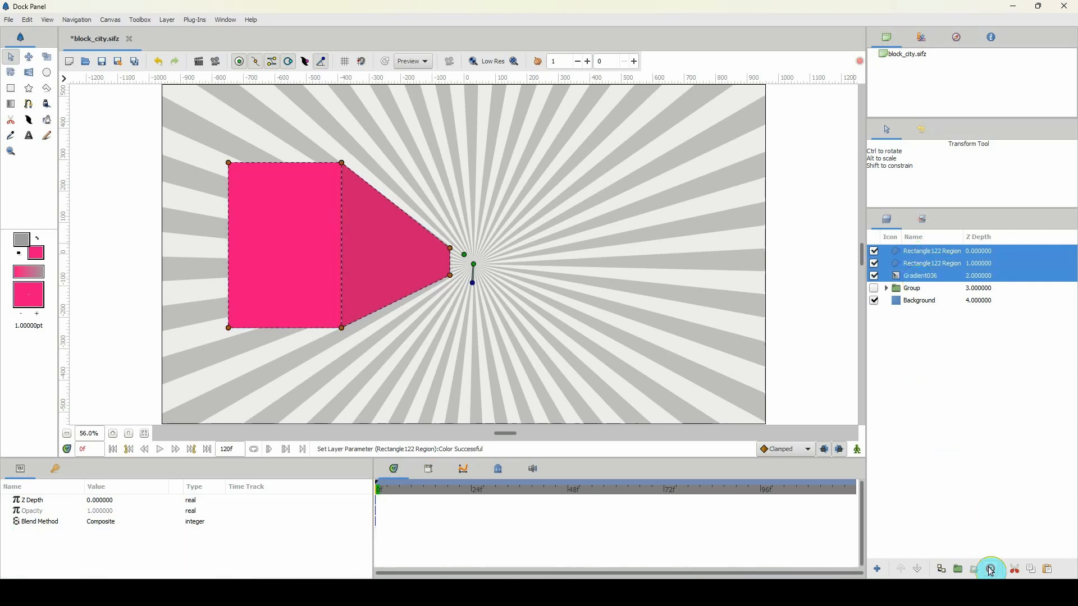
Delete the pink cube layers and expand the city Group layer
click(912, 250)
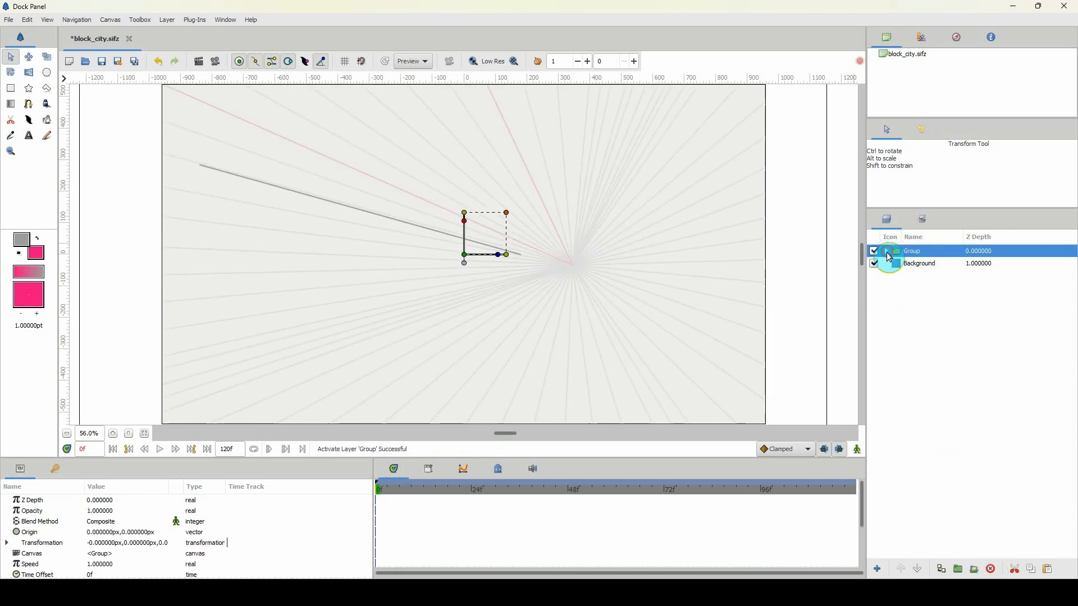
click(887, 251)
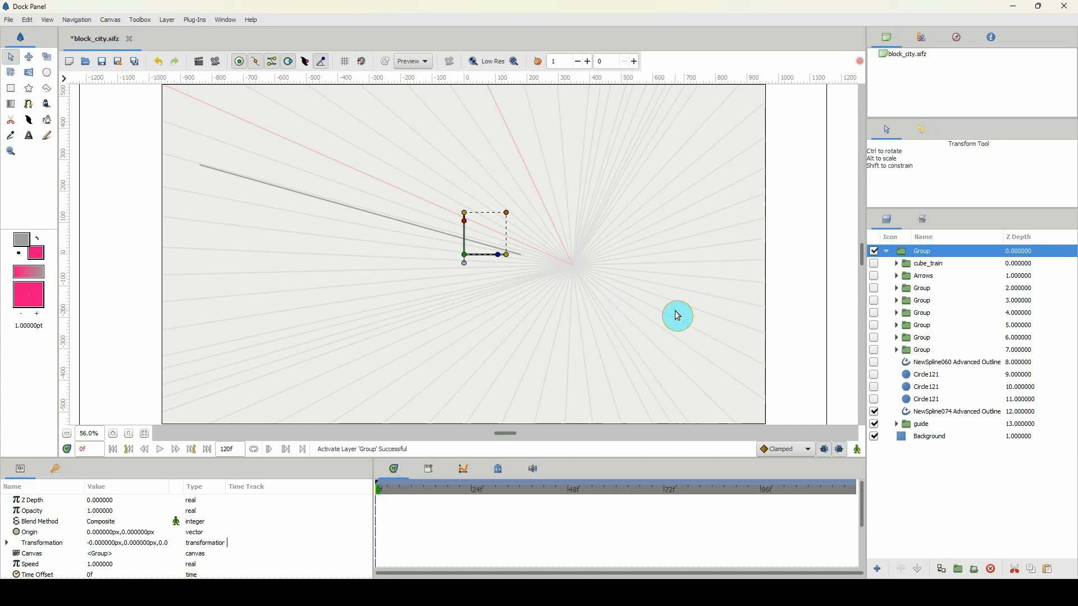
mouse_move(952, 279)
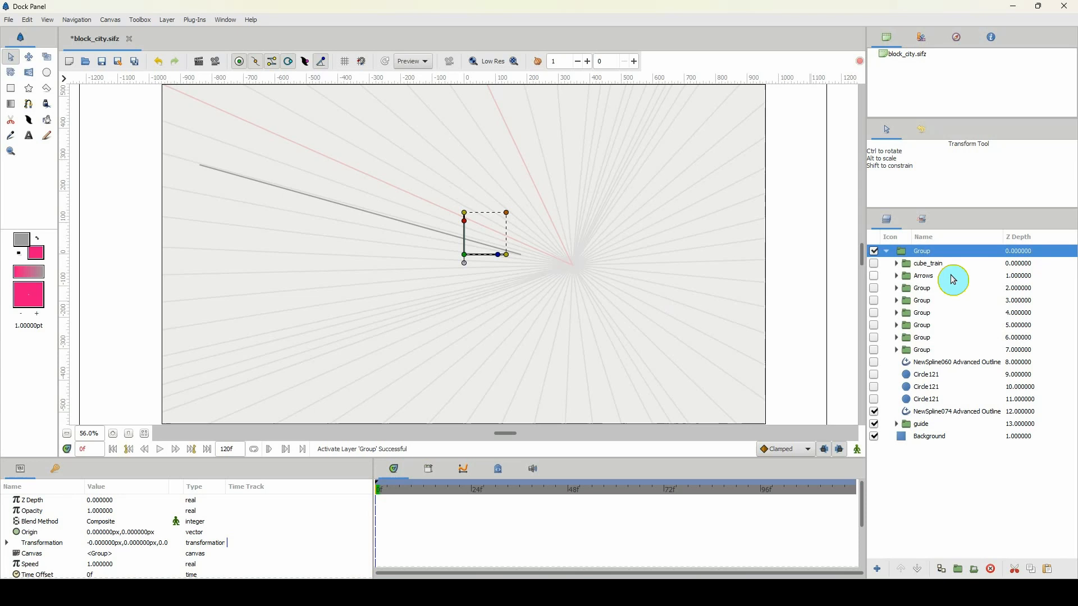
Turn on the building Group layers at depths 2 through 6
click(919, 423)
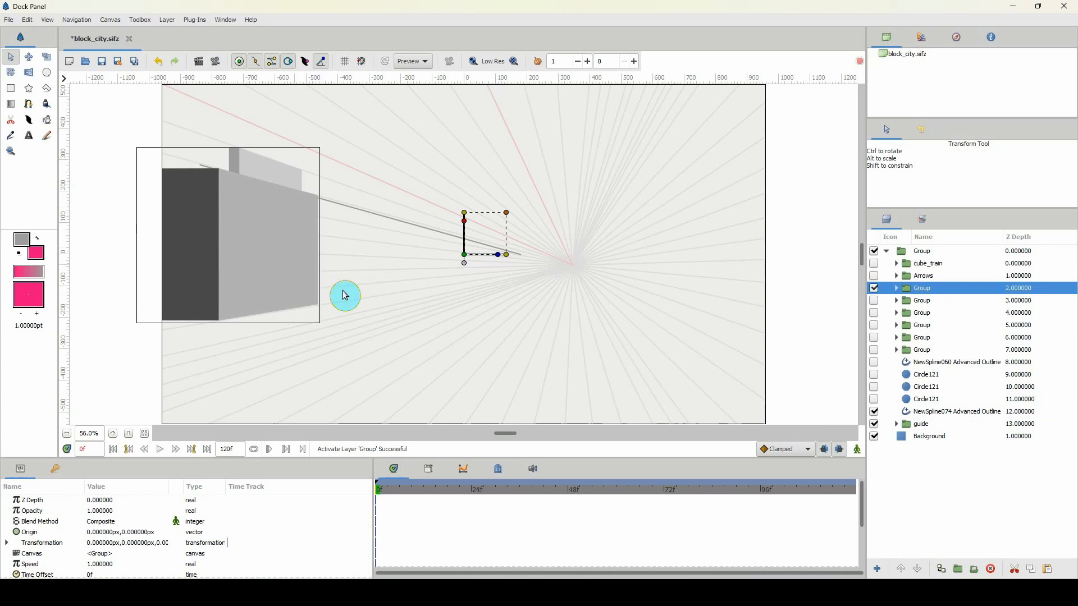
mouse_move(920, 318)
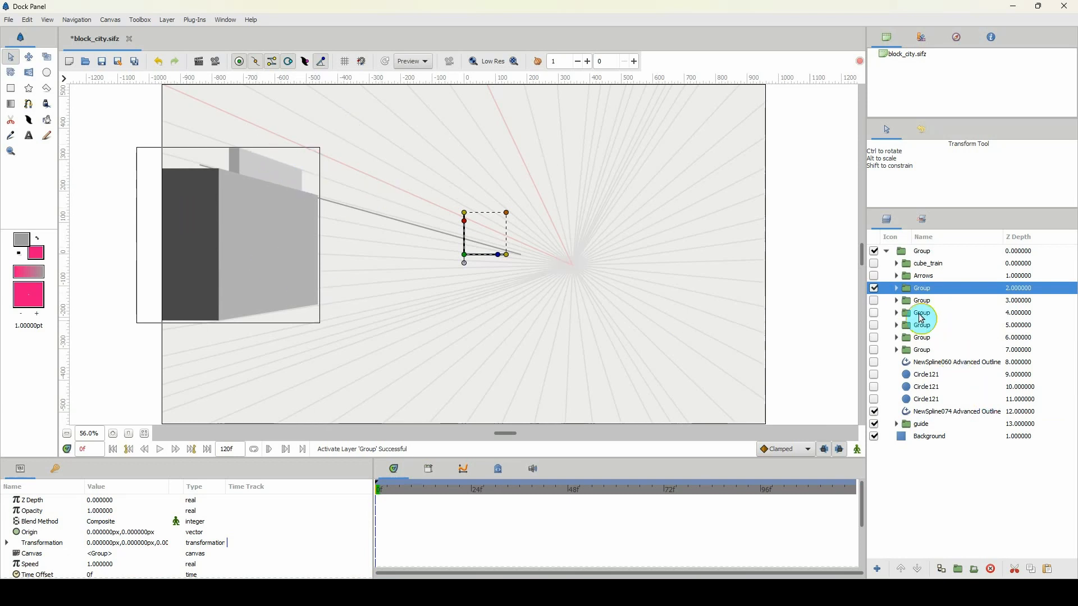
click(921, 313)
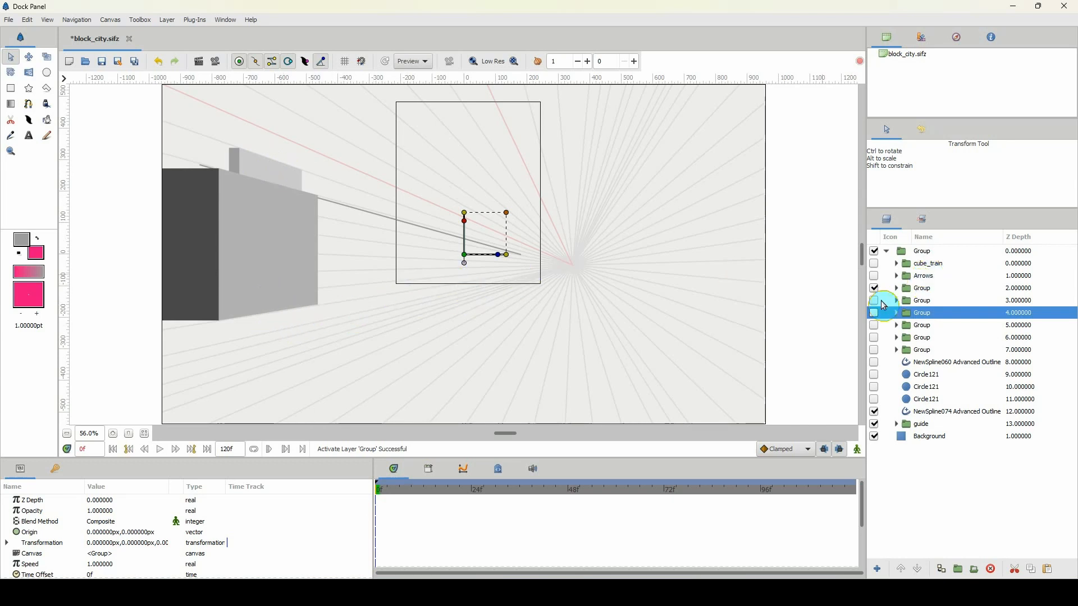
click(873, 324)
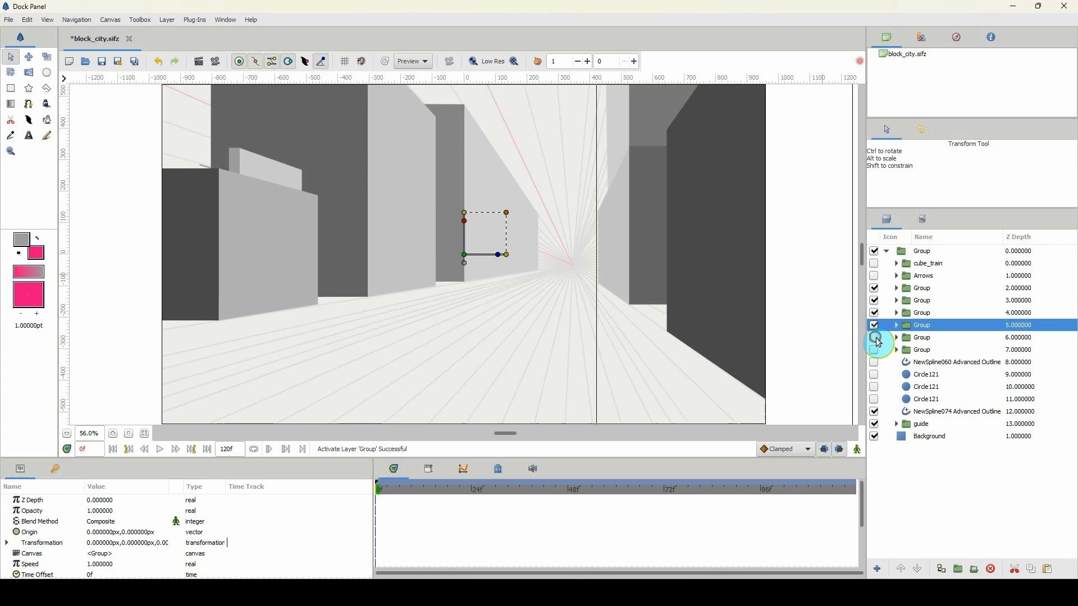
click(921, 337)
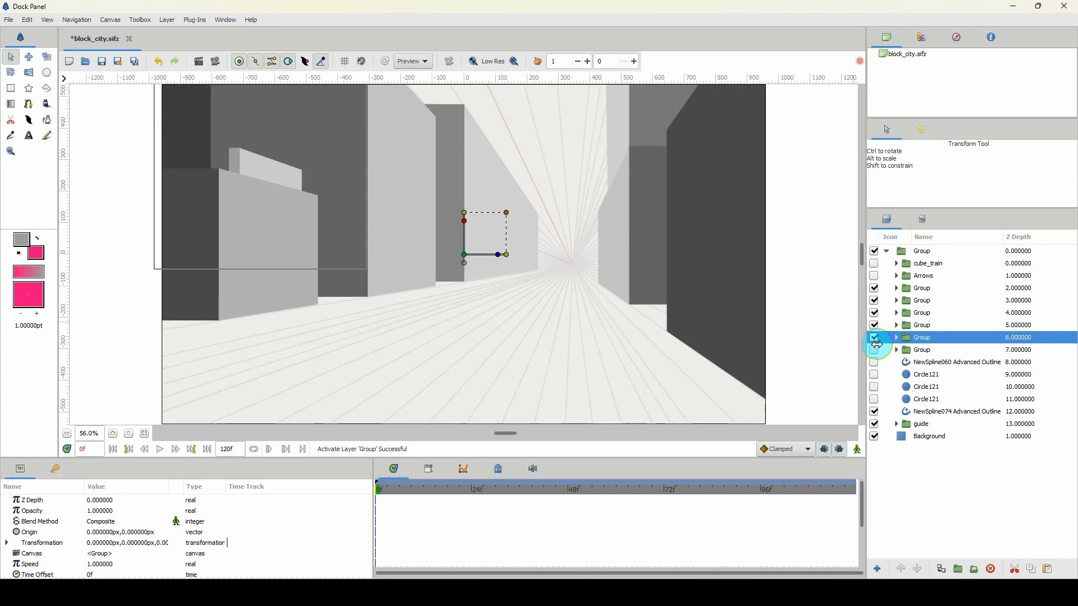
Enable the final building Group layer at depth 7
click(921, 349)
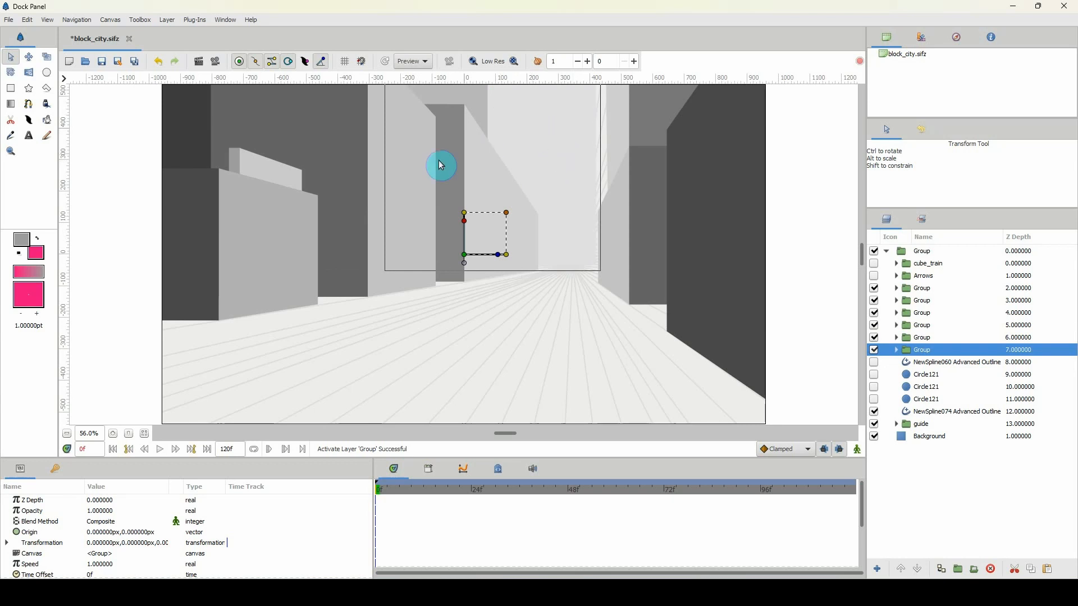
mouse_move(590, 163)
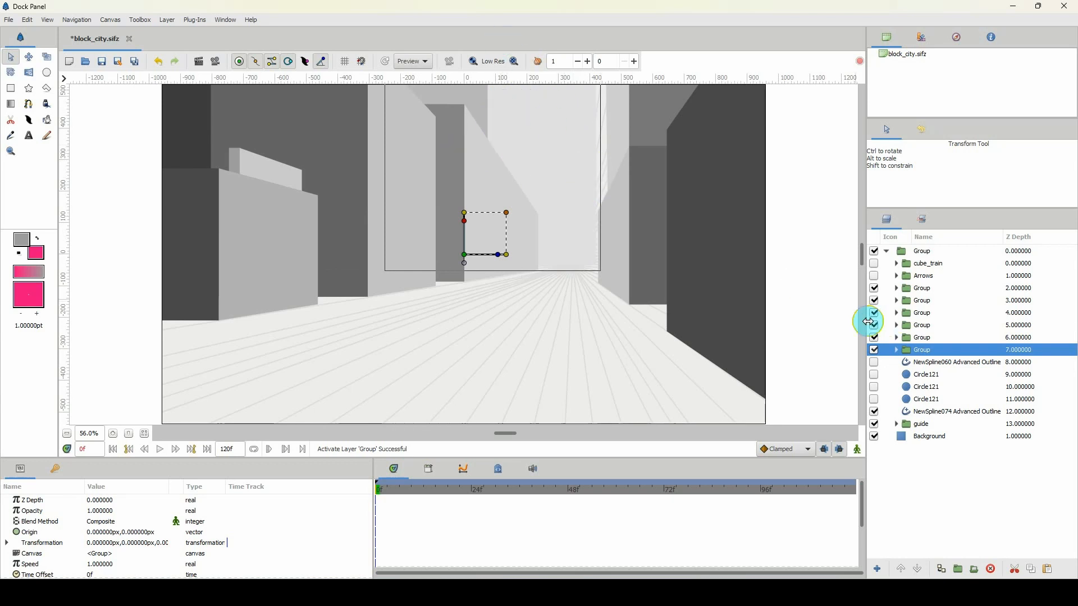
click(921, 251)
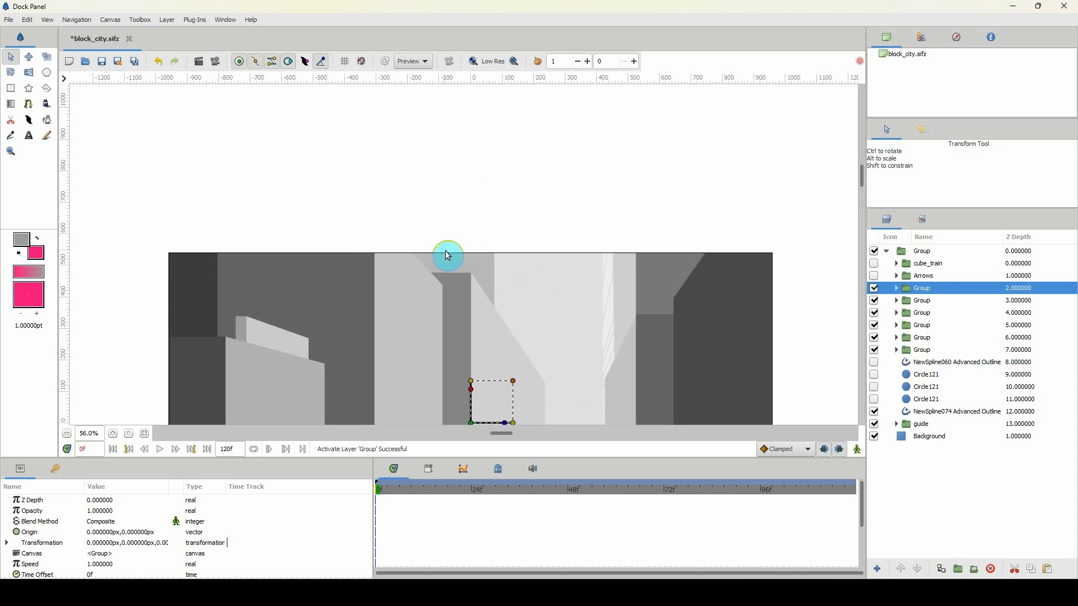
mouse_move(472, 232)
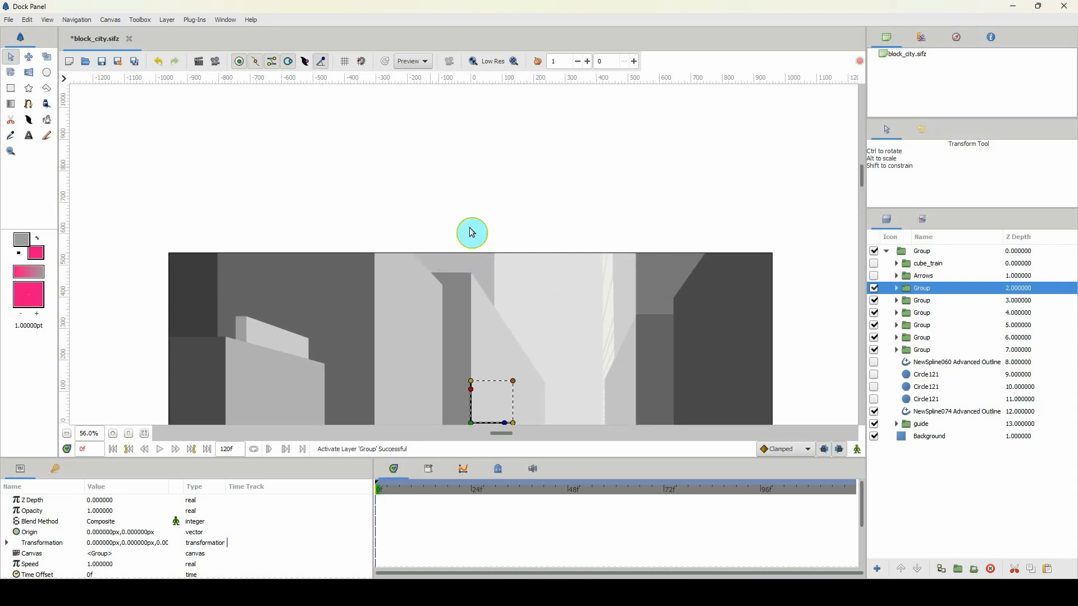
mouse_move(552, 89)
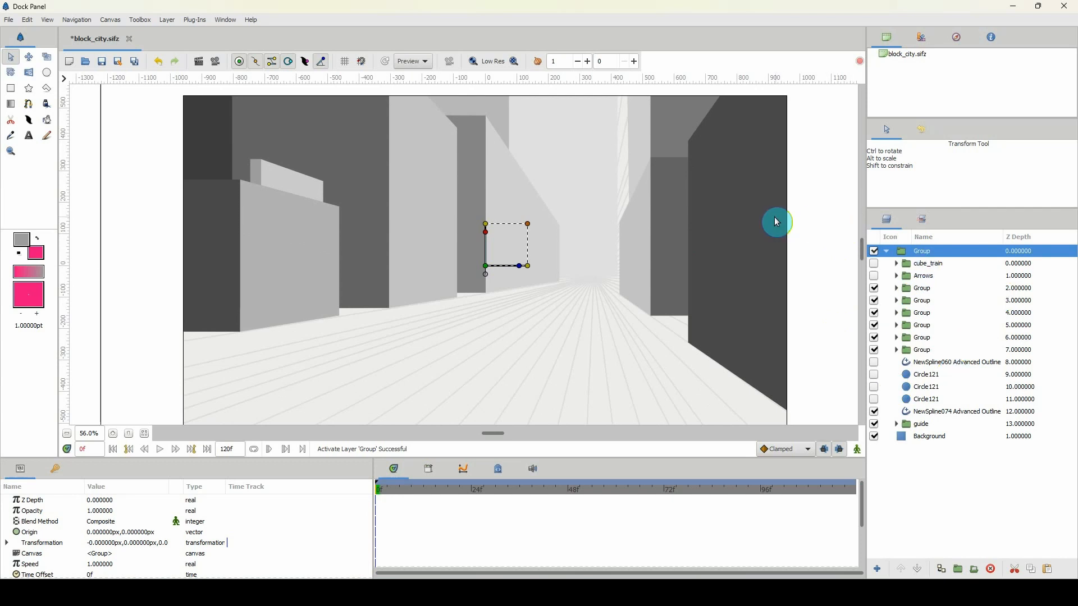
mouse_move(484, 268)
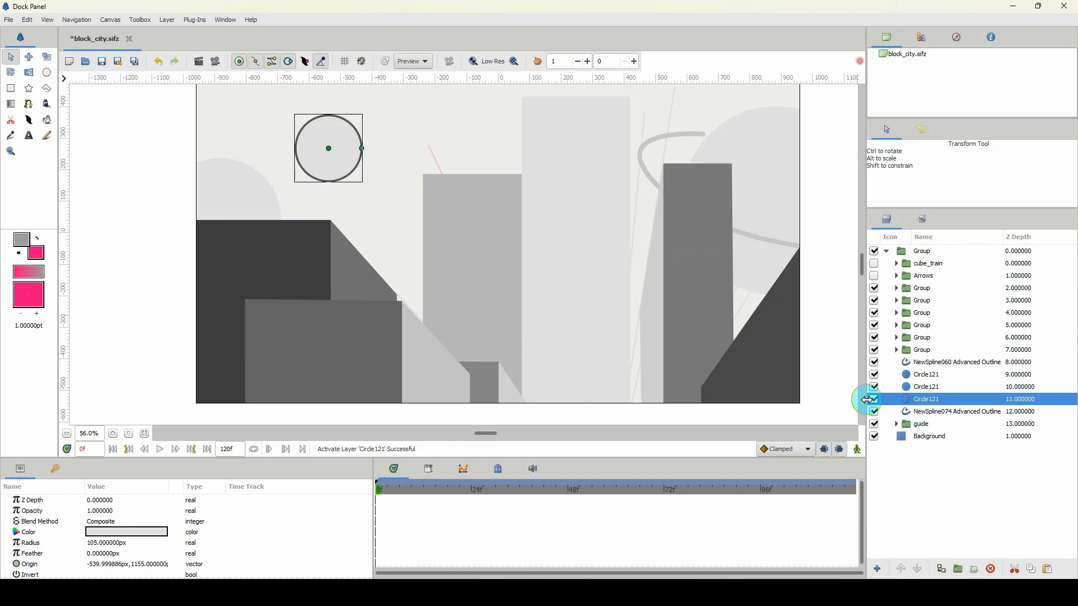
Show the Circle121 and curved outline layers, then select the top city group
click(955, 411)
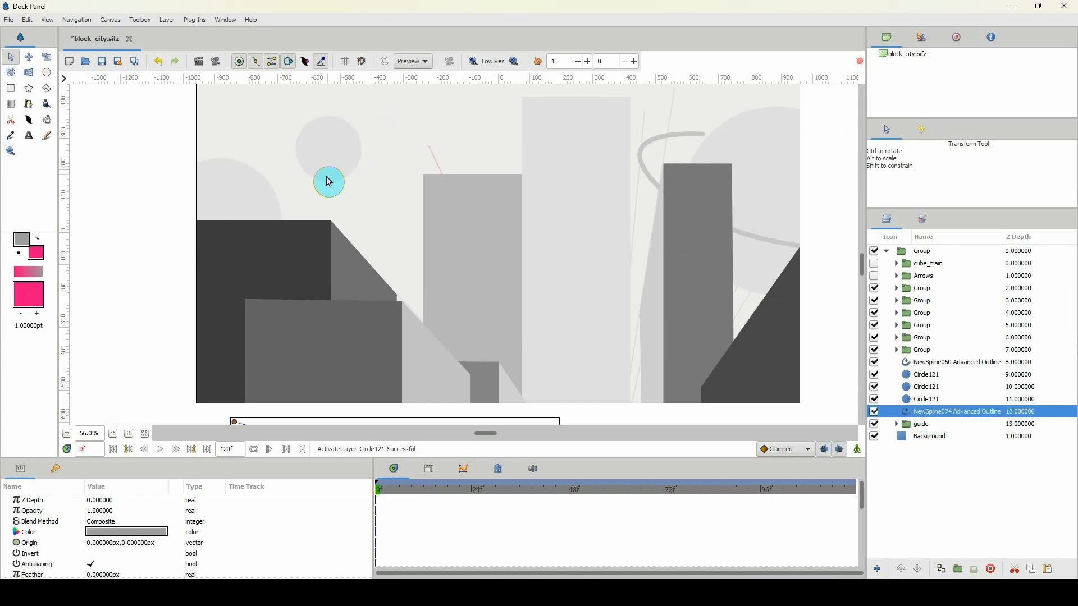
drag(328, 180, 442, 211)
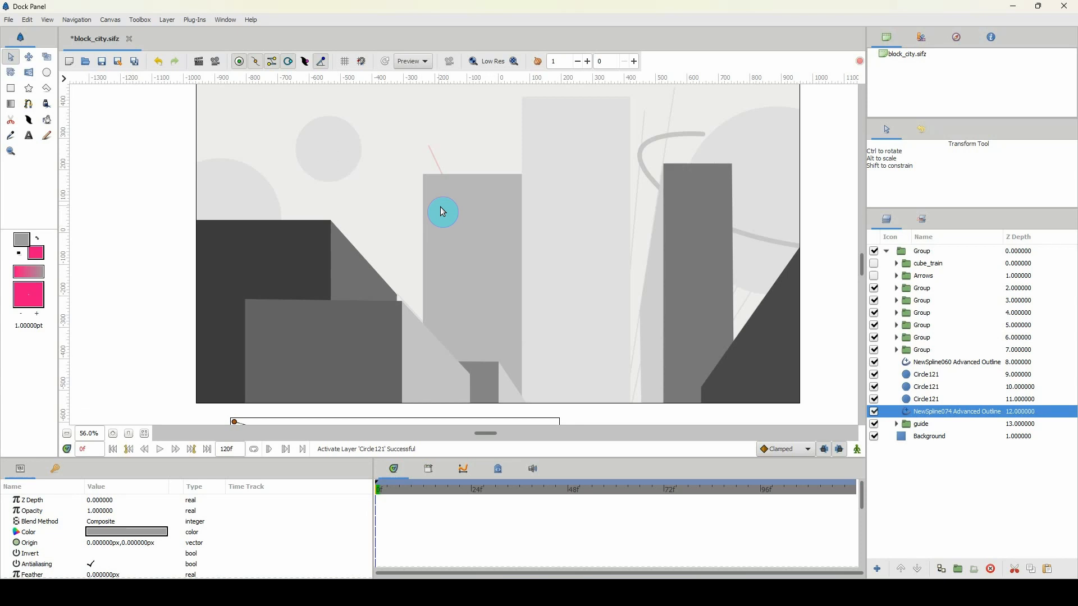
click(921, 250)
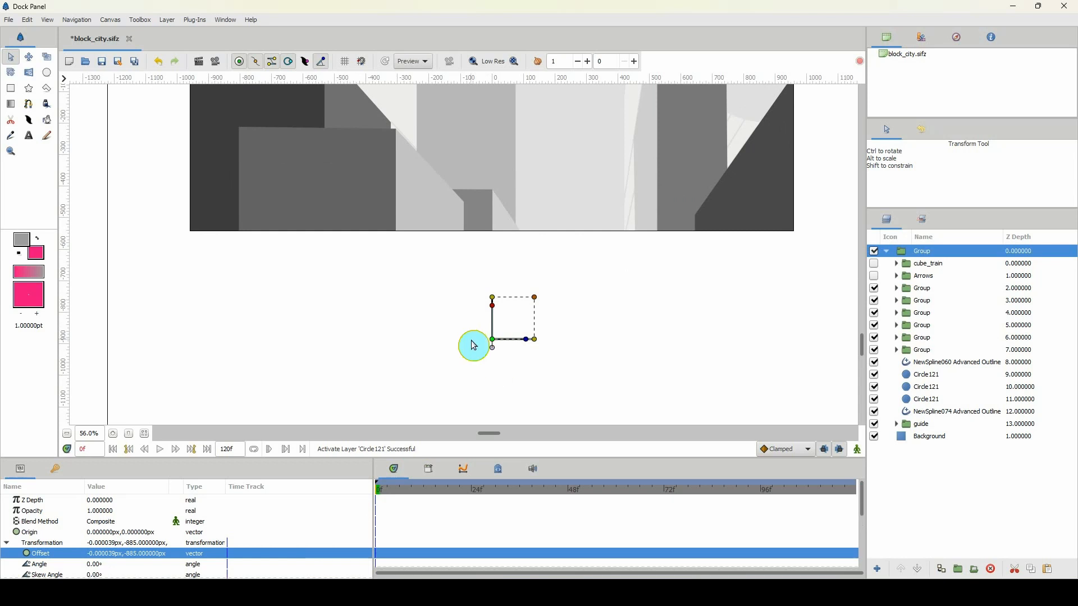
Set the city group's Transformation Offset to 0,0
triple_click(103, 553)
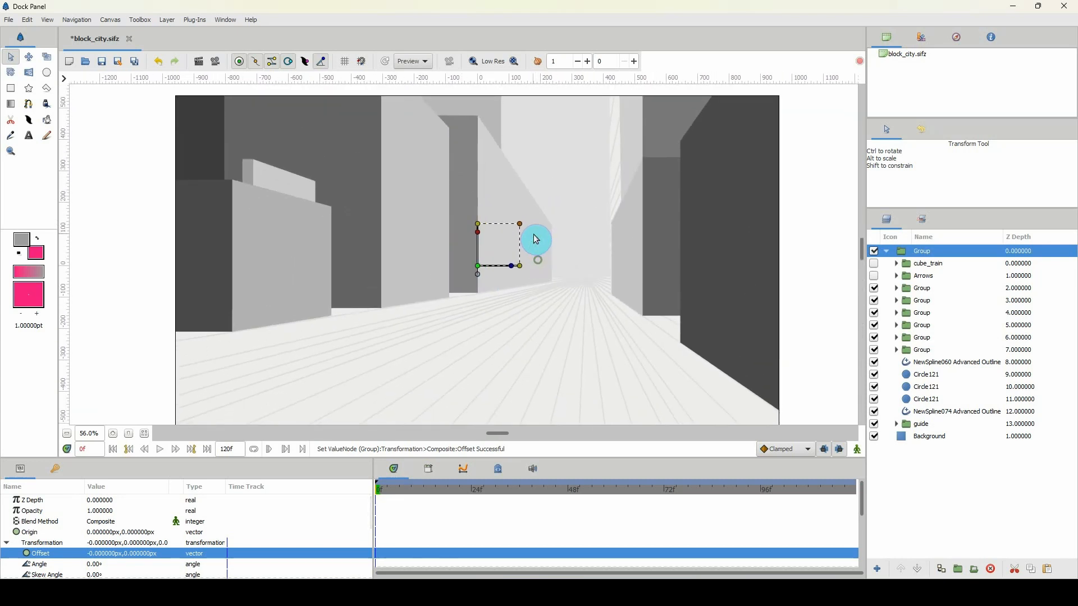
Show the cube_train group and hide building Groups 6.0 and 7.0
click(927, 264)
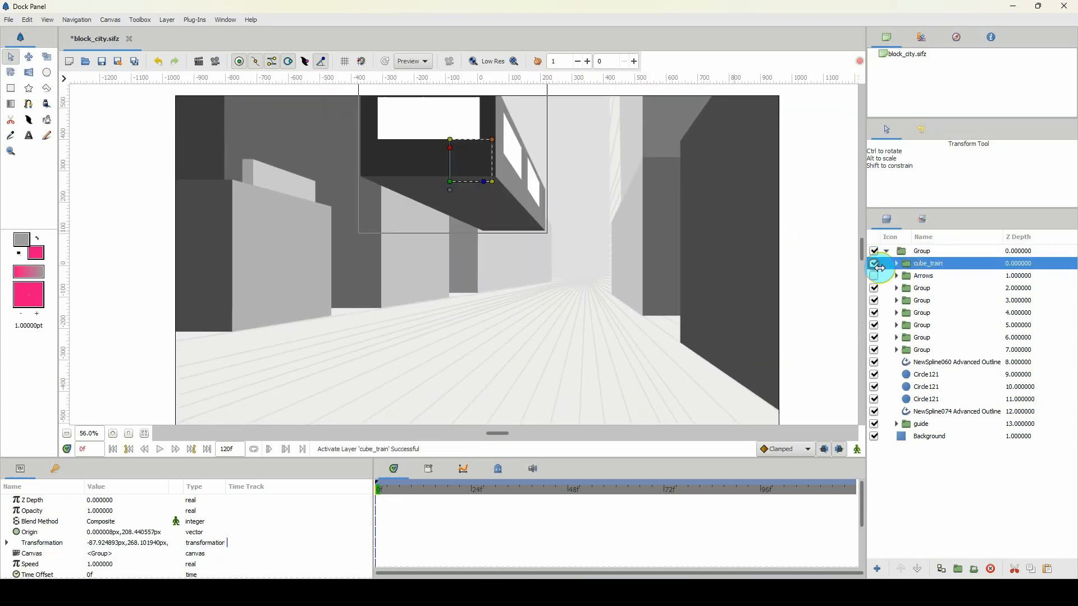
click(874, 275)
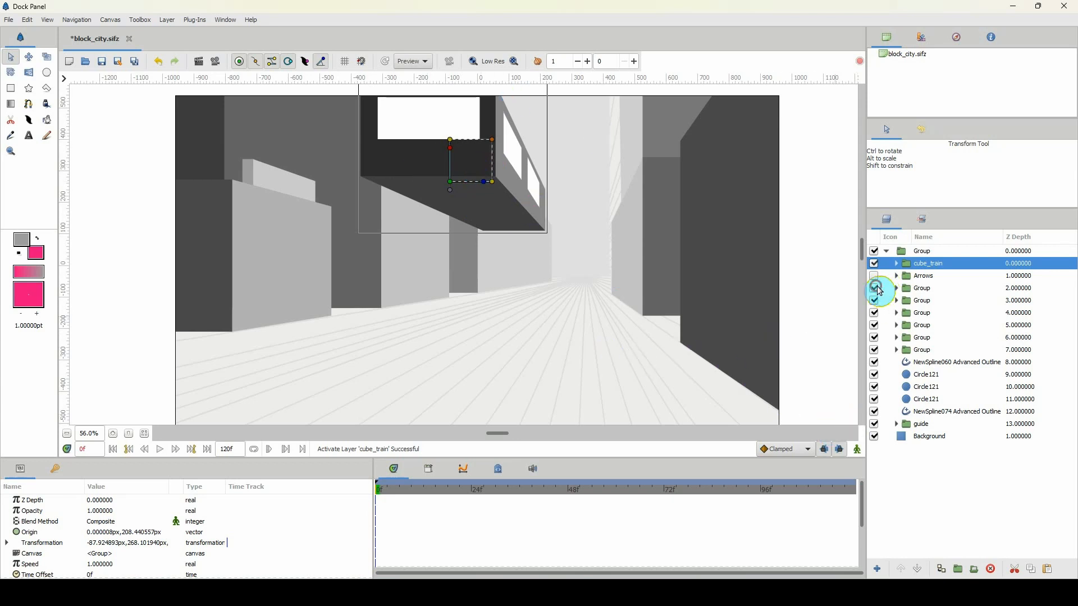
click(874, 337)
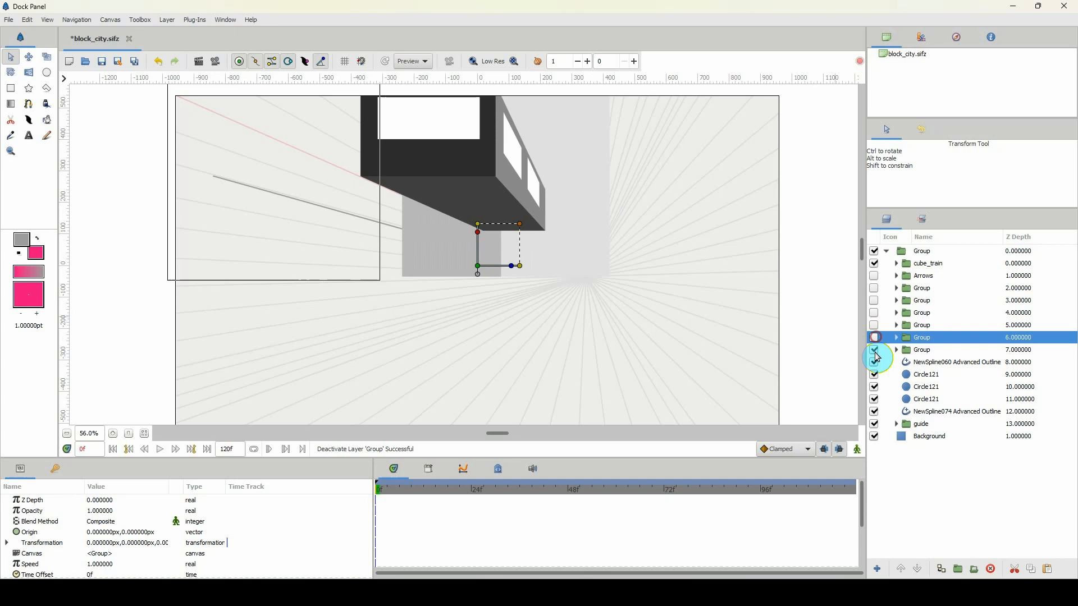
click(873, 337)
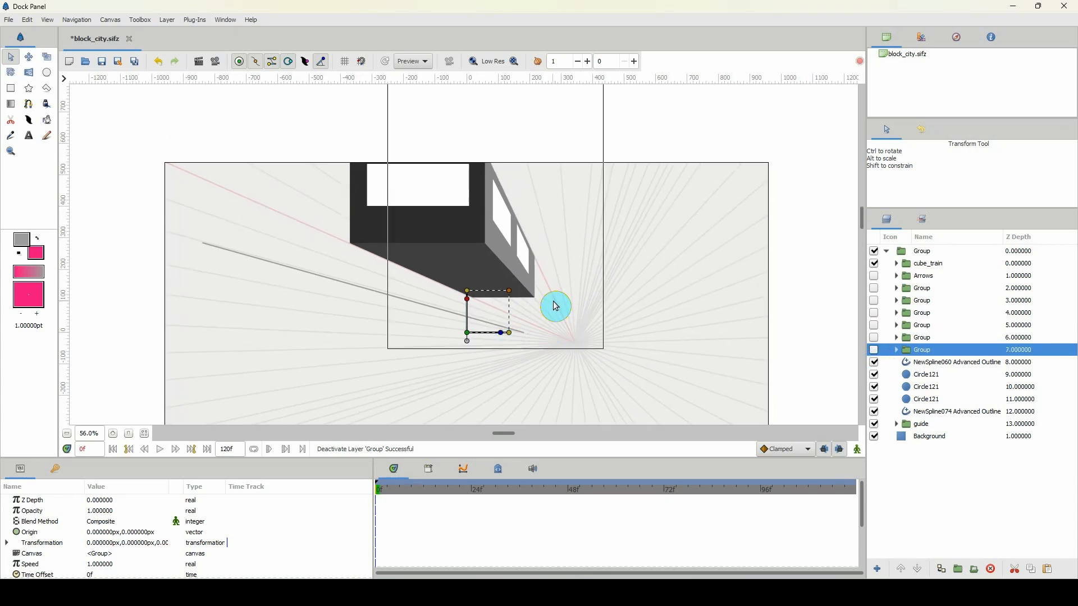
mouse_move(440, 245)
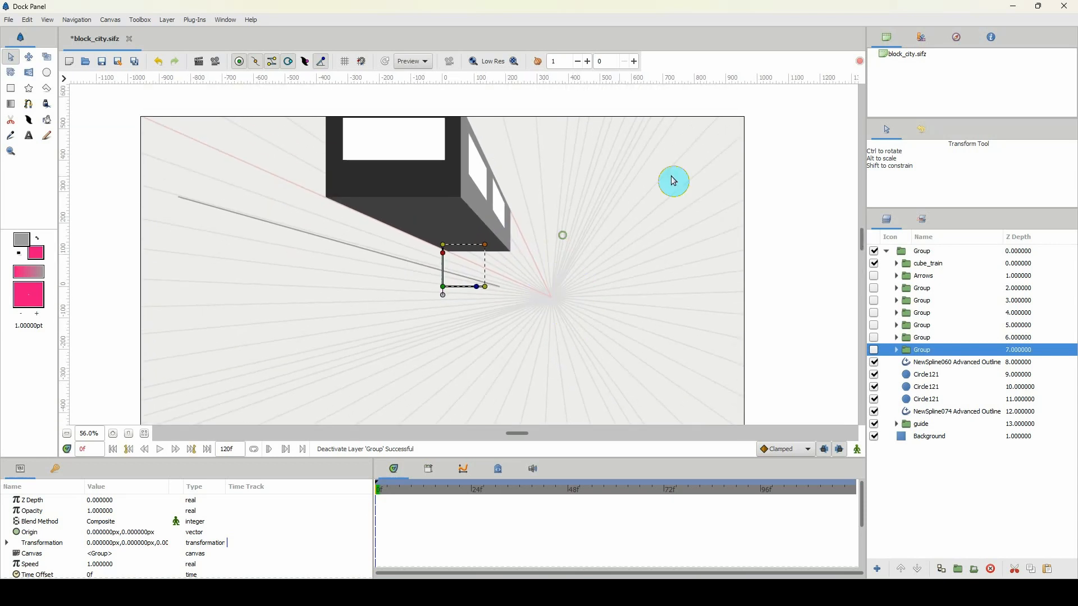
mouse_move(576, 264)
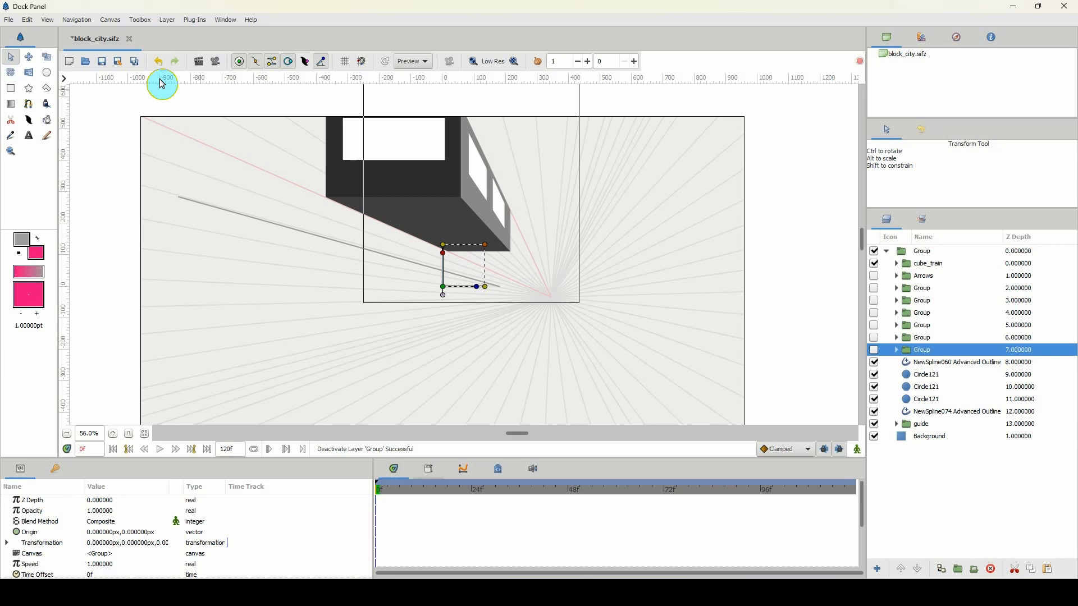
mouse_move(360, 222)
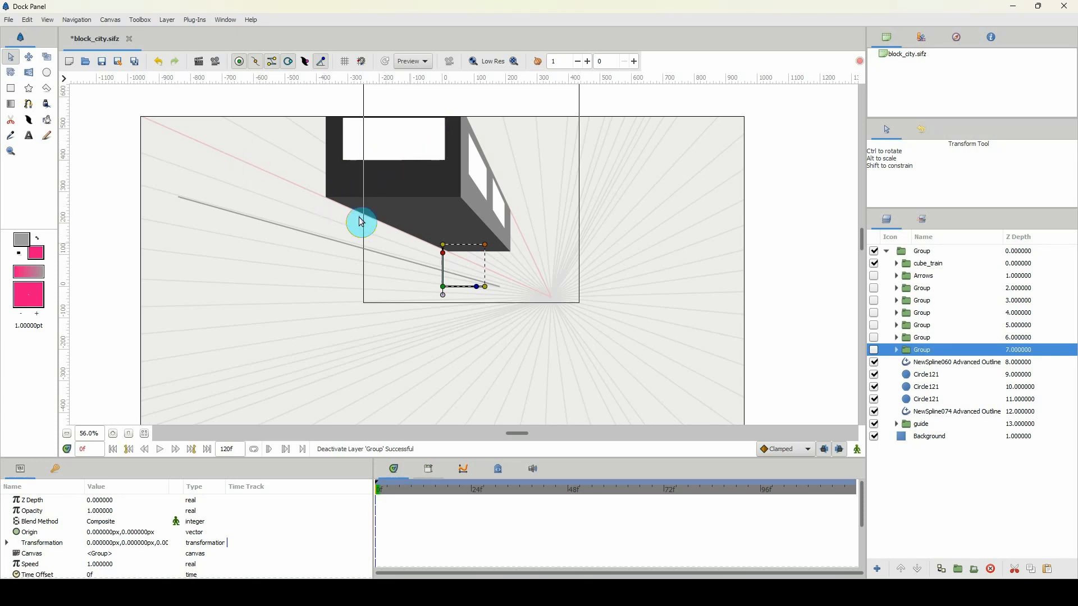
mouse_move(223, 158)
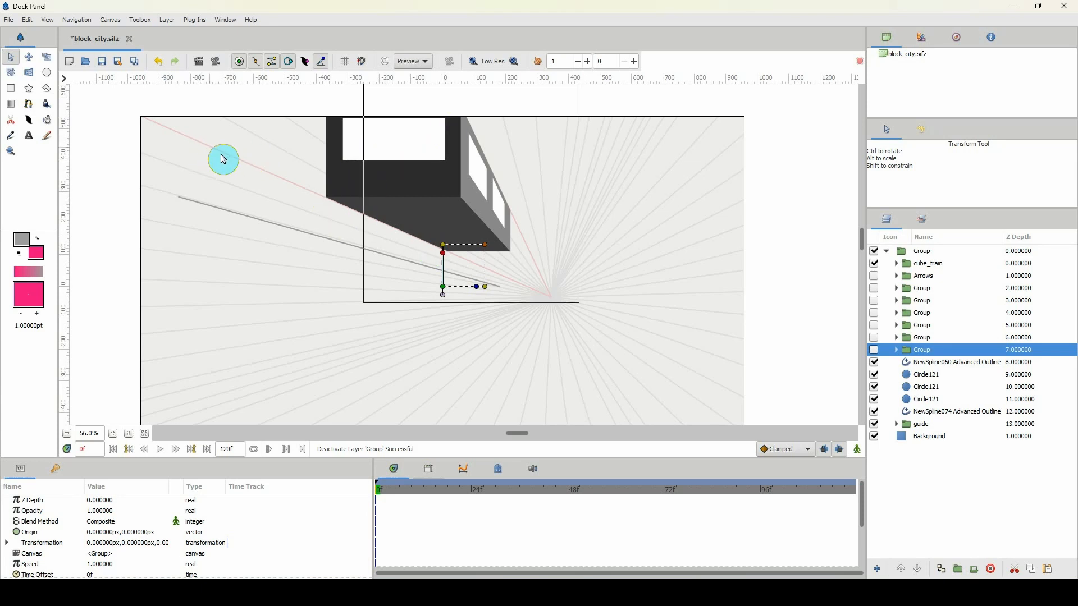
mouse_move(462, 137)
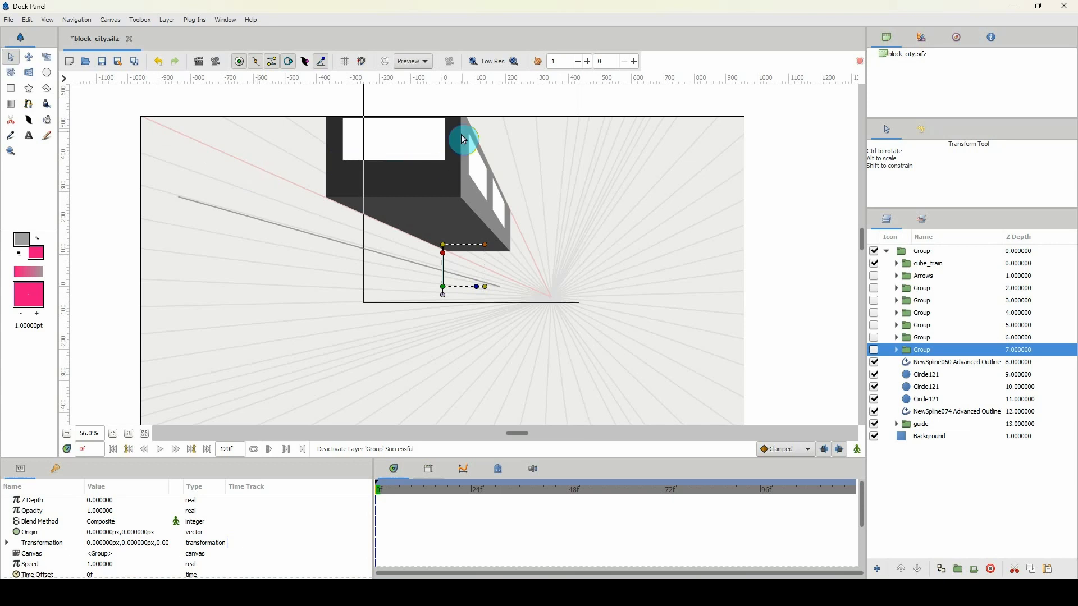
mouse_move(416, 496)
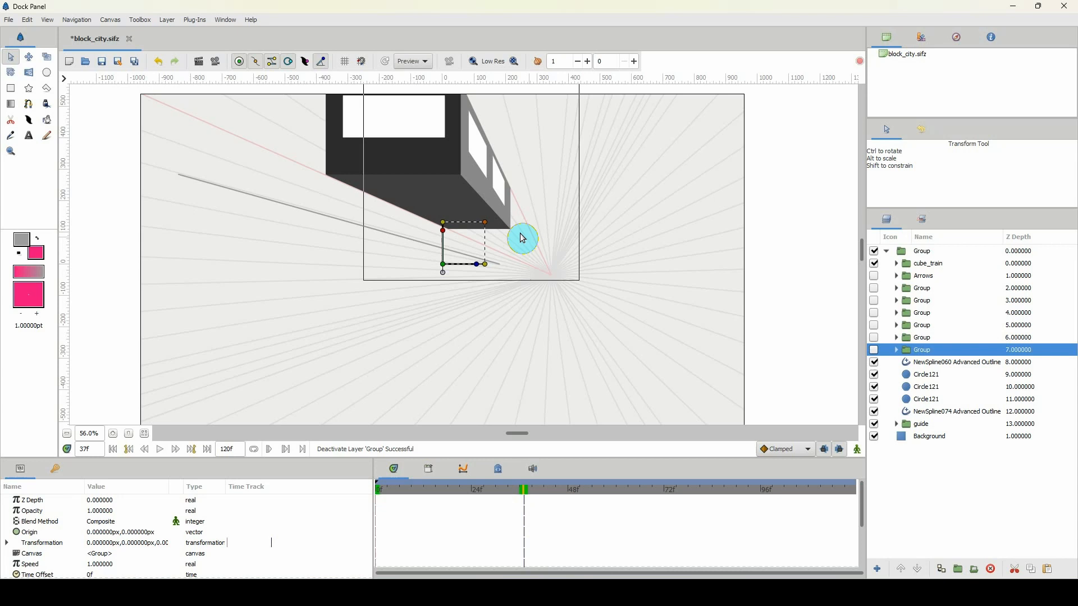
mouse_move(480, 223)
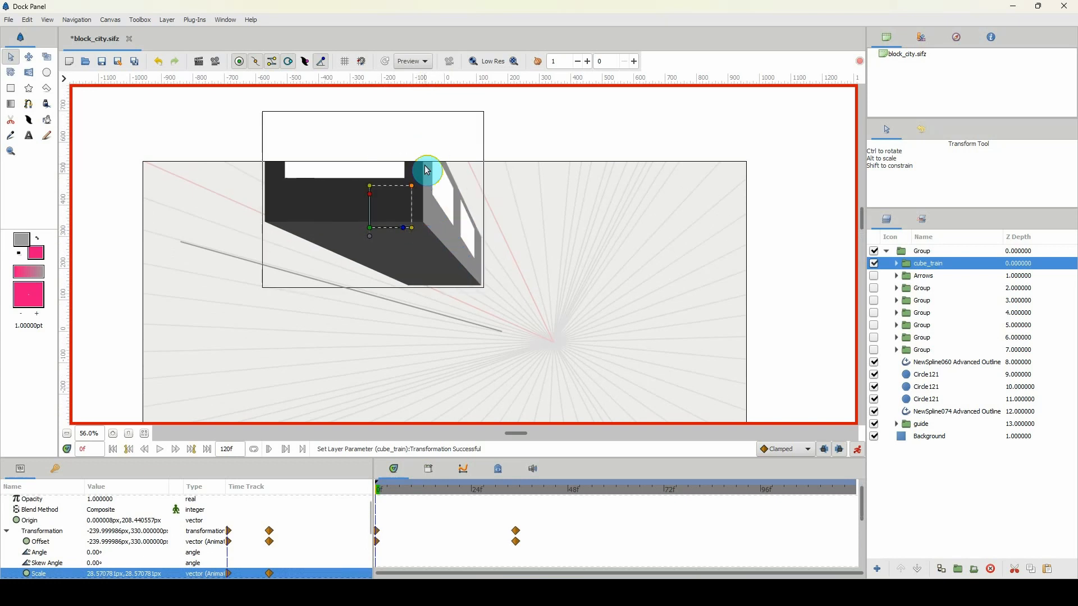
Drag the cube along the guide line, moving it nearer the vanishing point
drag(426, 170, 387, 215)
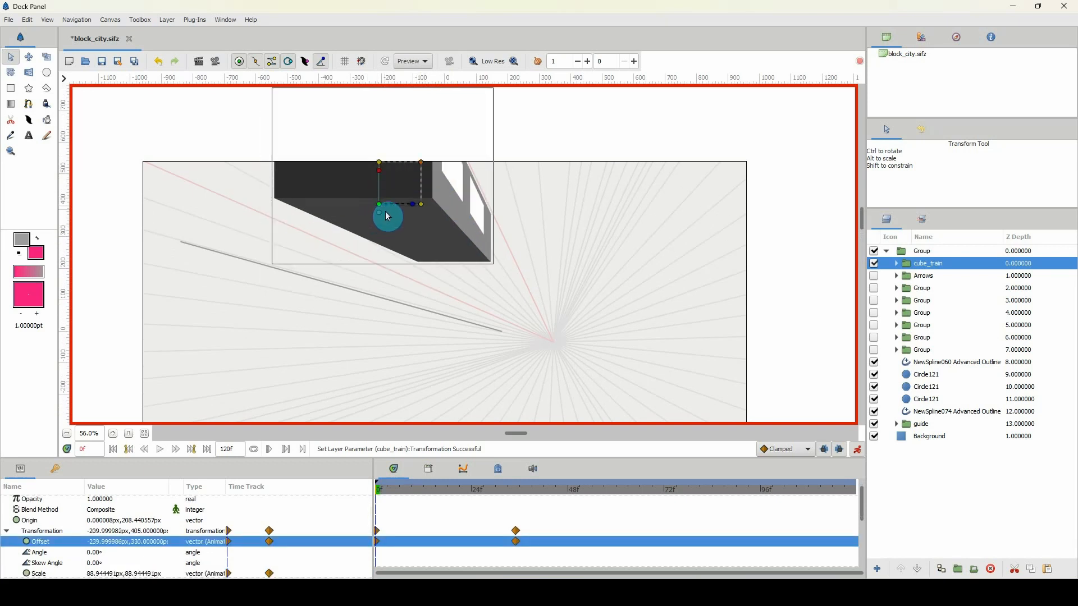
drag(387, 215, 416, 178)
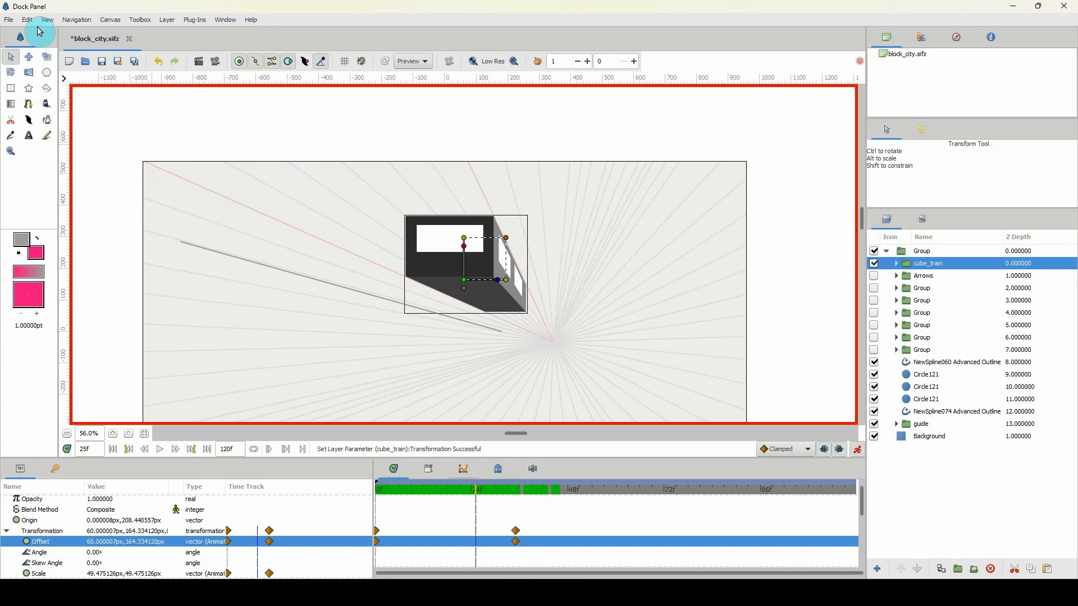
Open block_city_Animated.sifz and play the coloured city animation
click(9, 19)
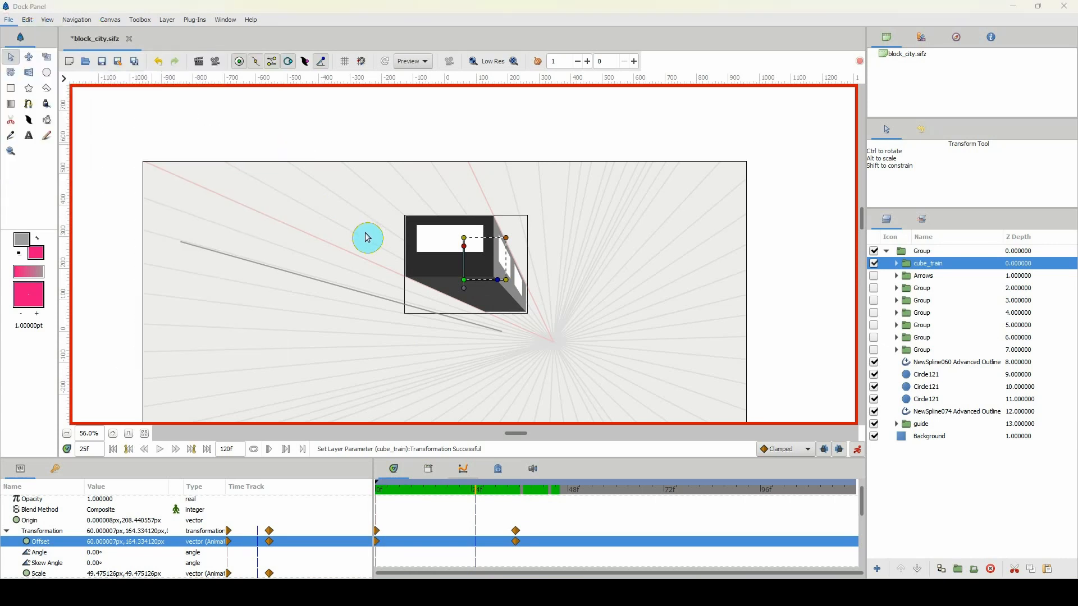
click(191, 39)
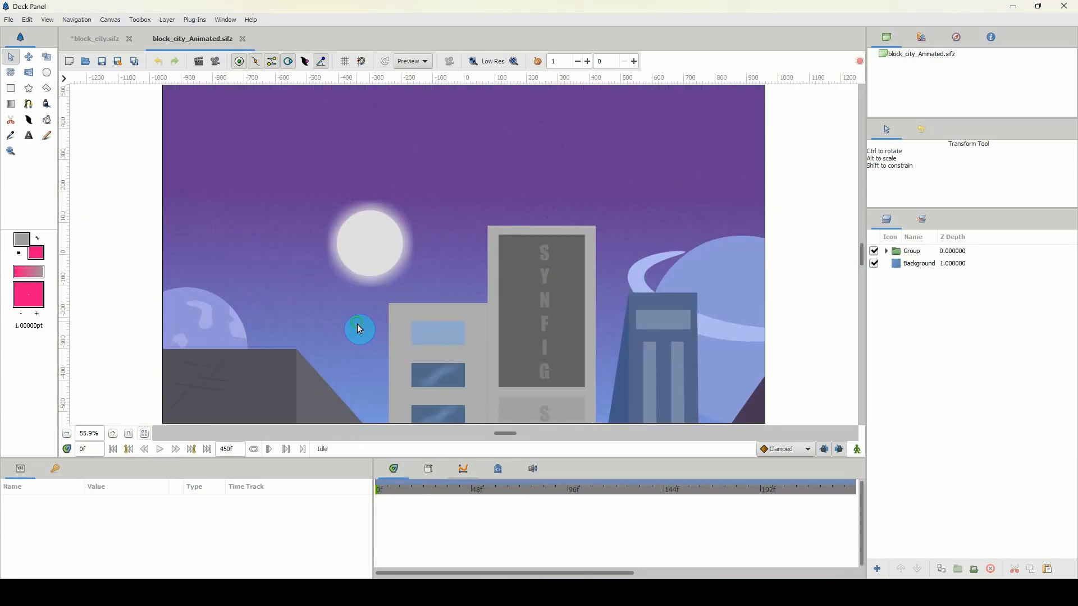
click(144, 433)
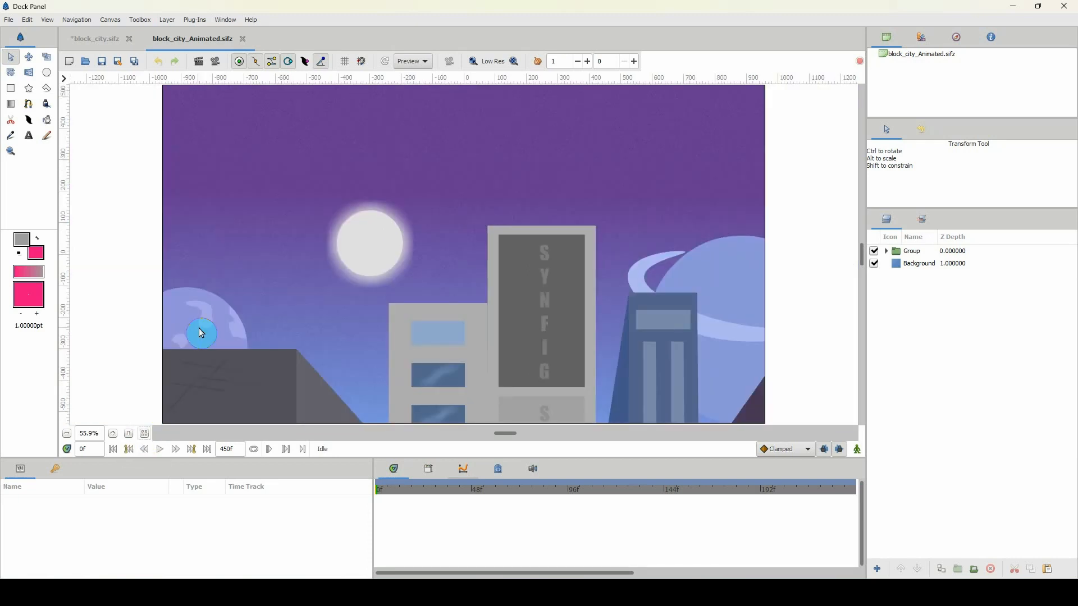
mouse_move(242, 363)
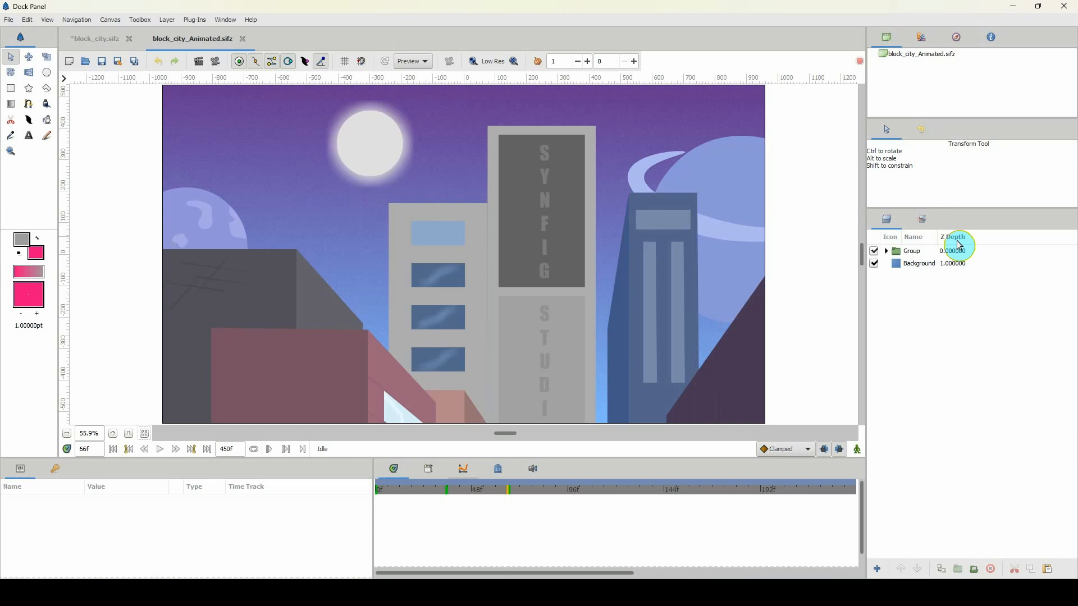
Select the scene's main Group layer in the Layers panel
click(911, 250)
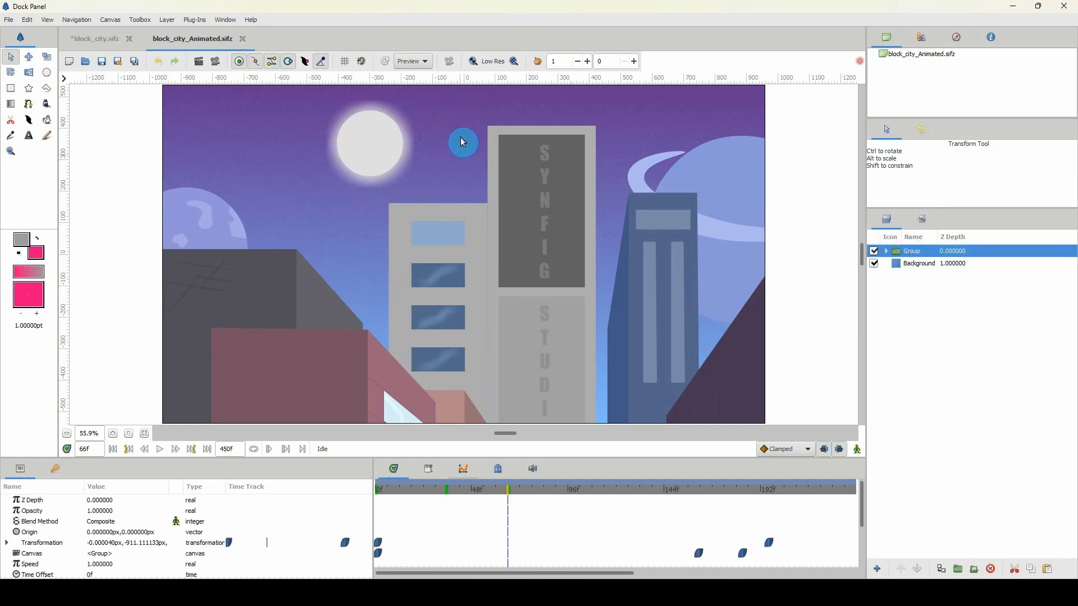
mouse_move(559, 137)
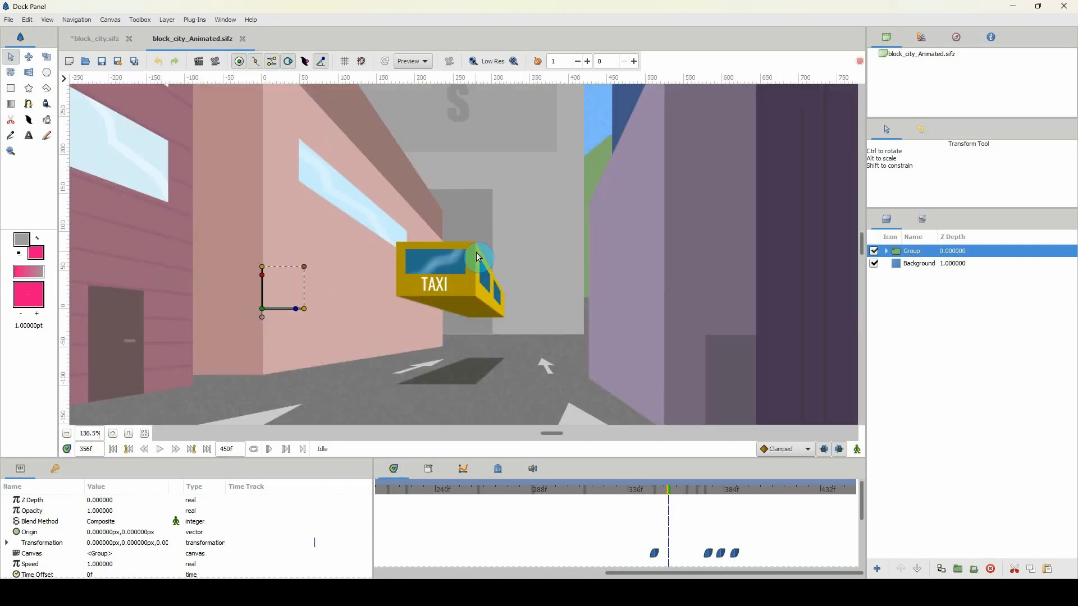
mouse_move(471, 241)
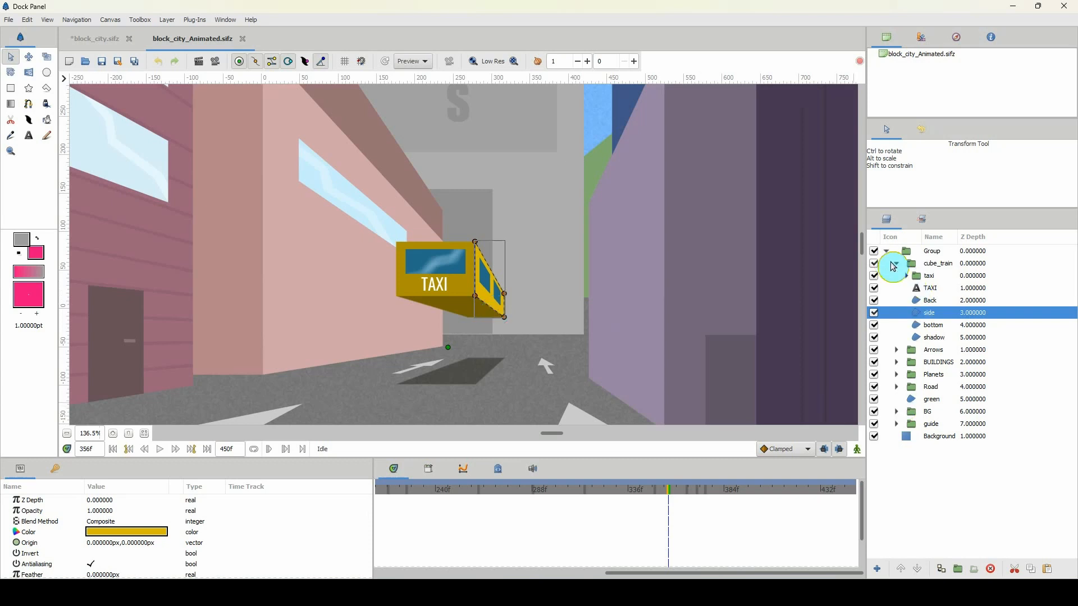
Collapse the taxi layers, turn off Arrows, BUILDINGS and Road, and select the guide layer
click(886, 251)
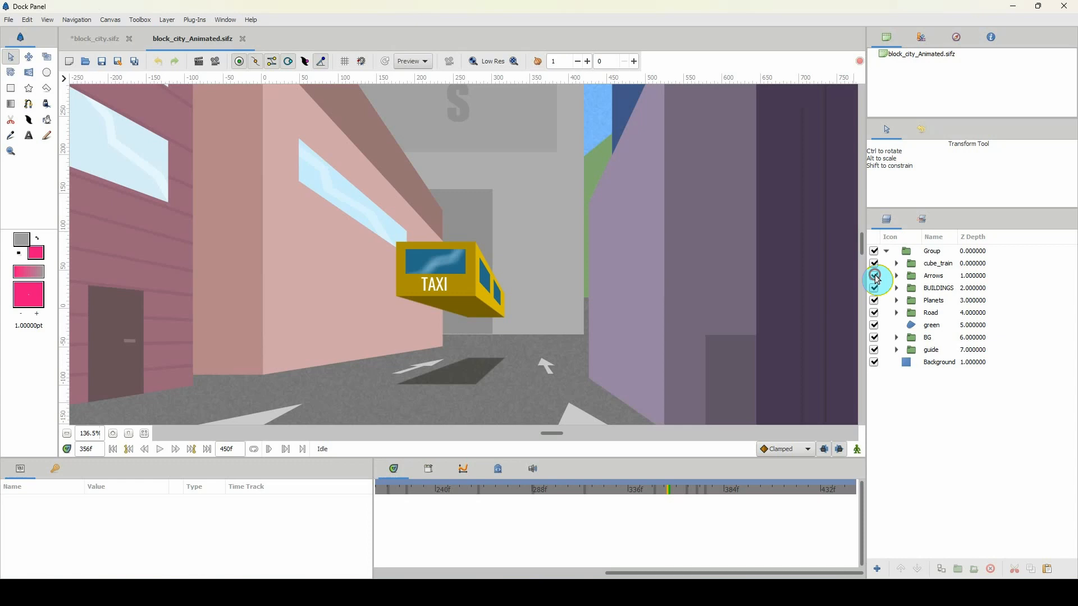
click(873, 314)
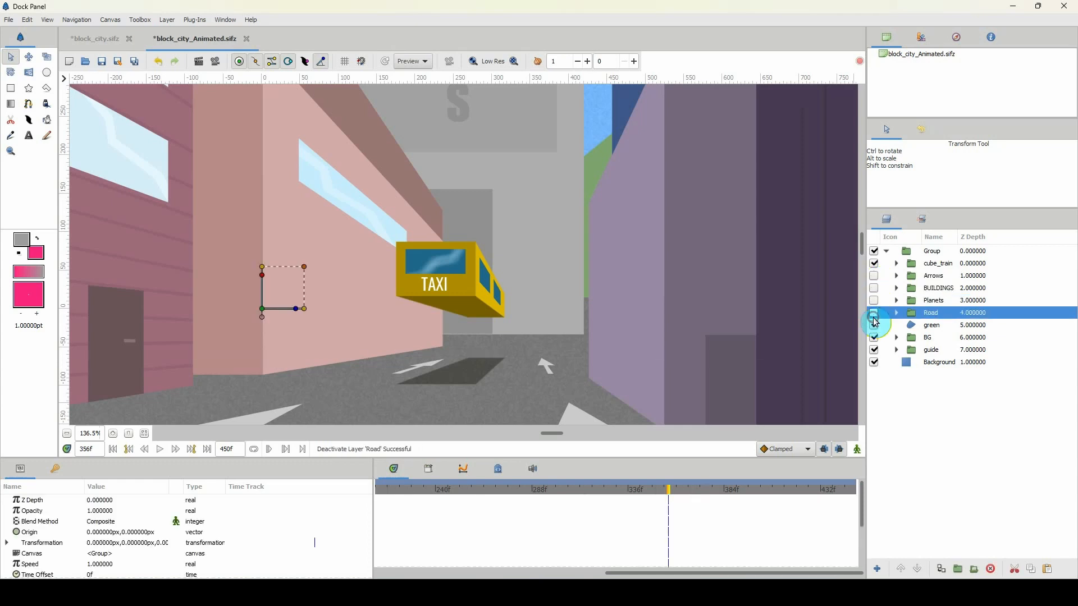
click(873, 337)
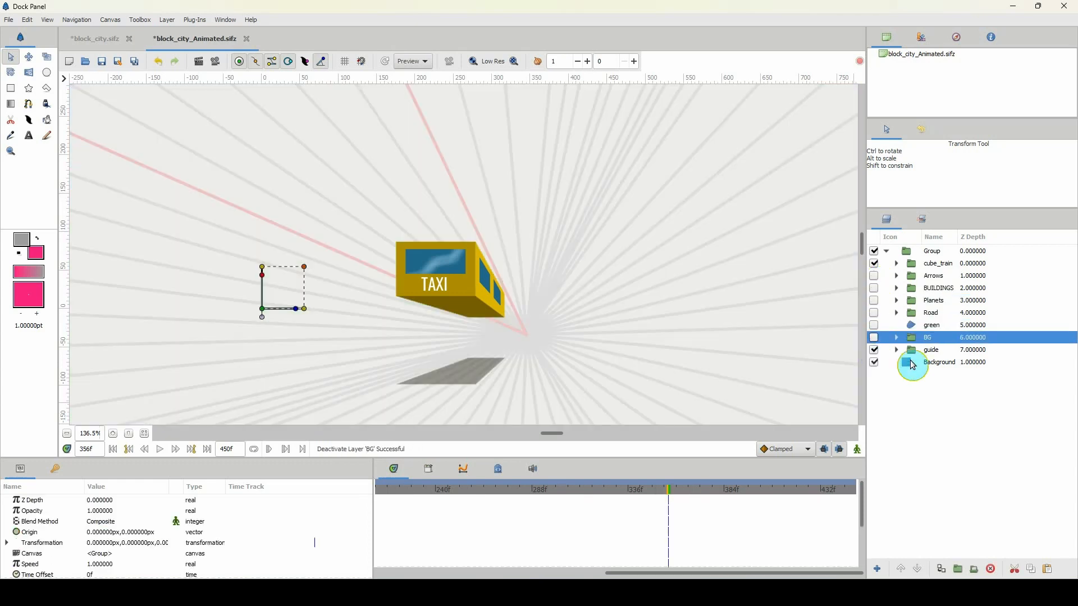
click(931, 349)
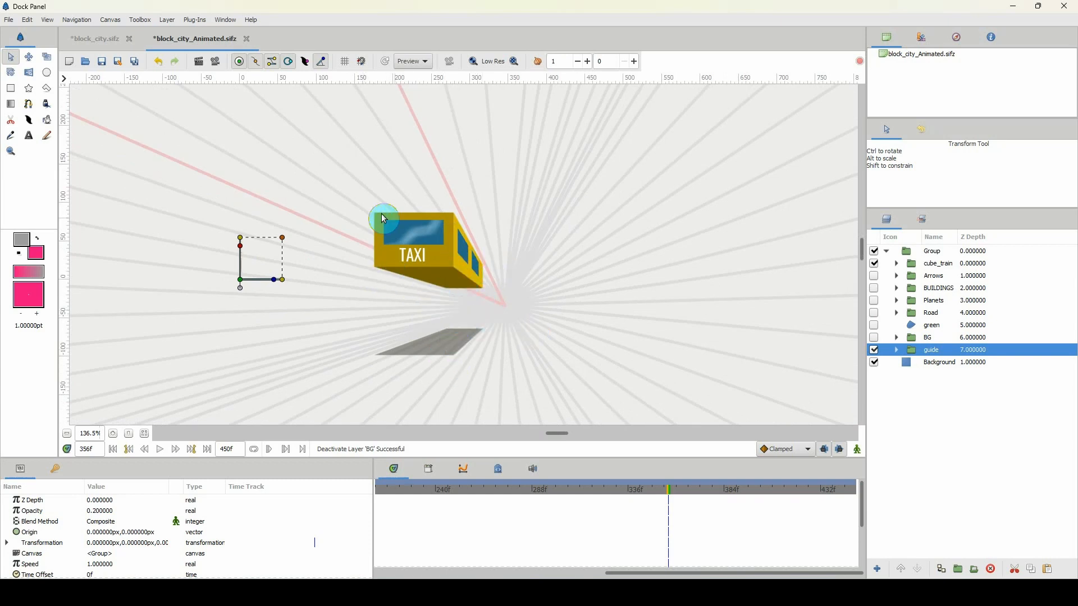
mouse_move(689, 499)
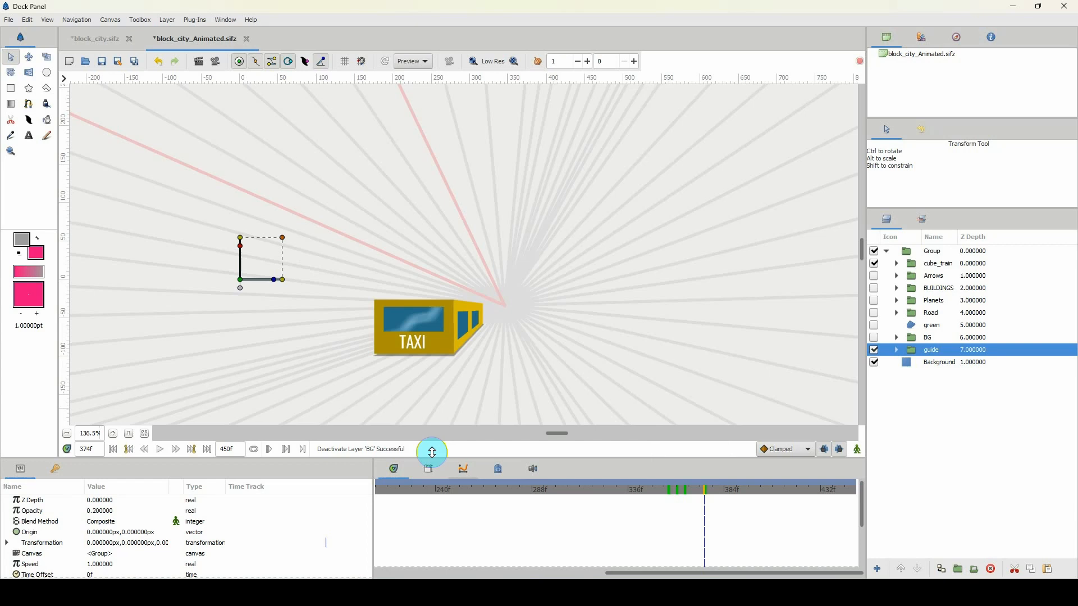
mouse_move(369, 373)
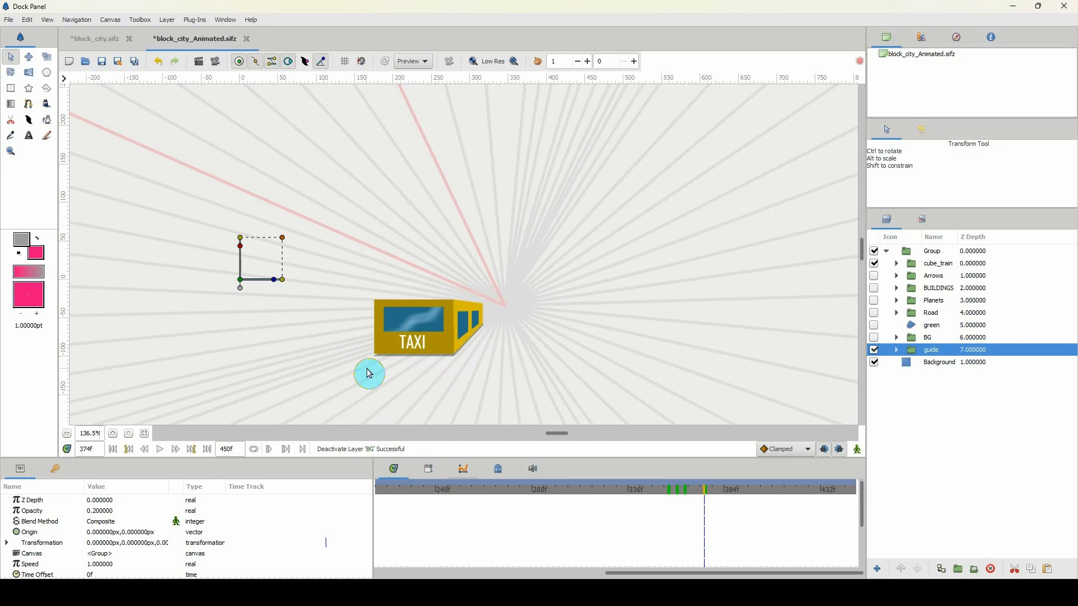